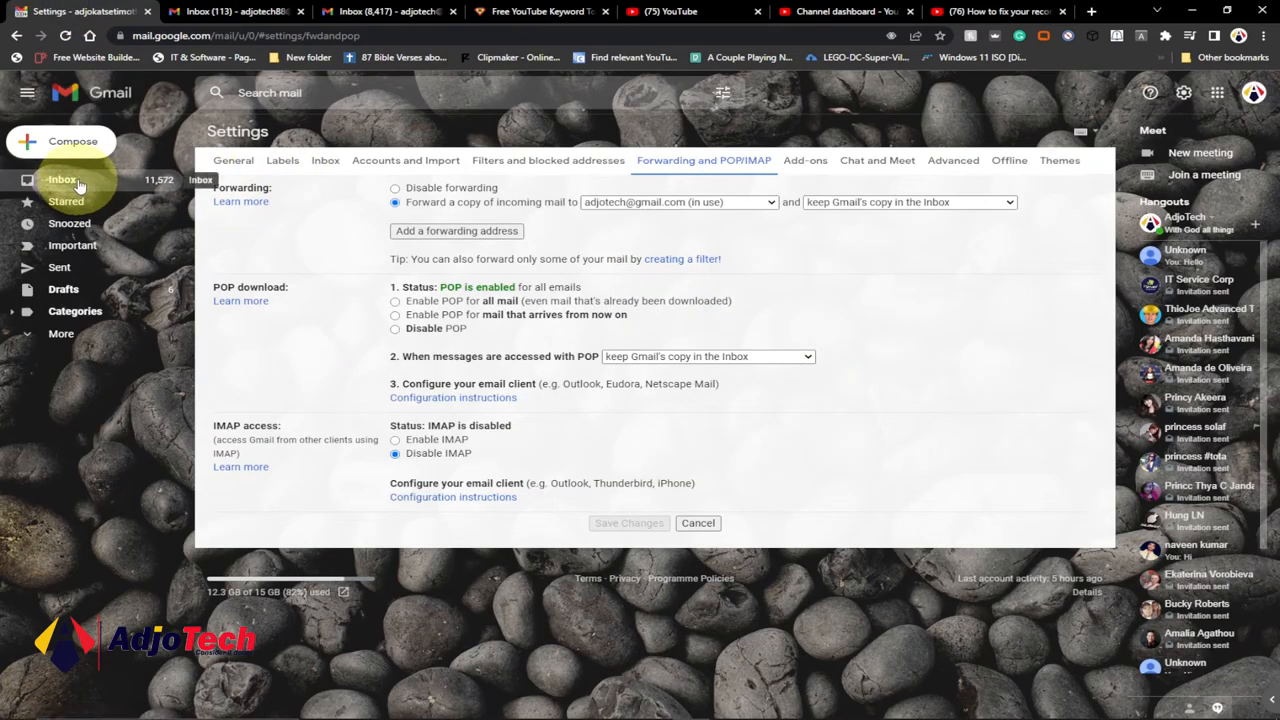
{"action": "mouse_move", "coordinate": [896, 224]}
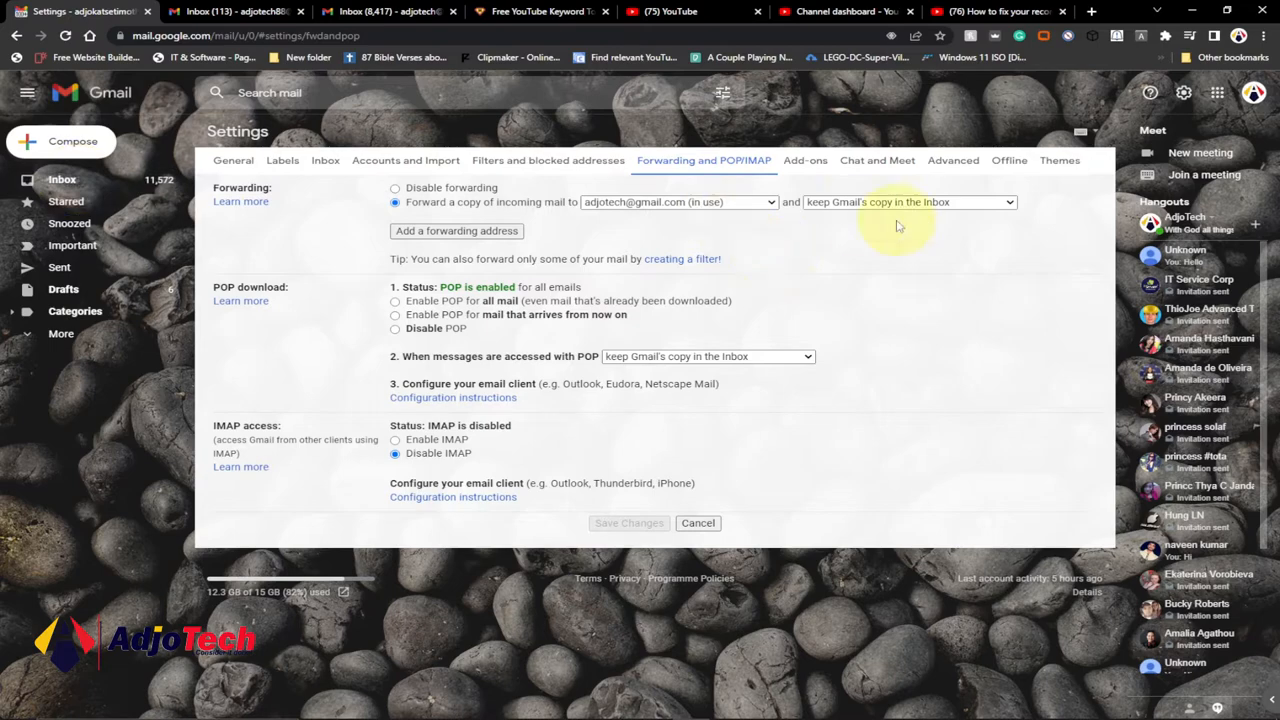
{"action": "mouse_move", "coordinate": [478, 230]}
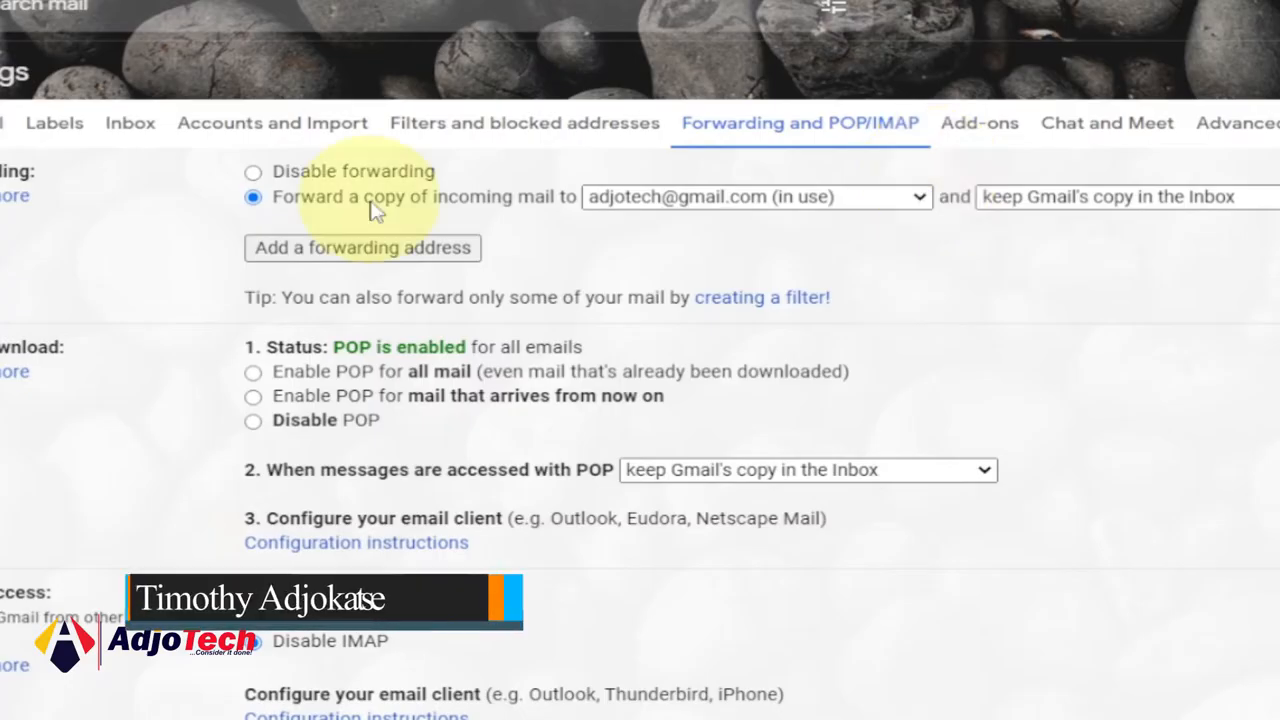
{"action": "mouse_move", "coordinate": [764, 264]}
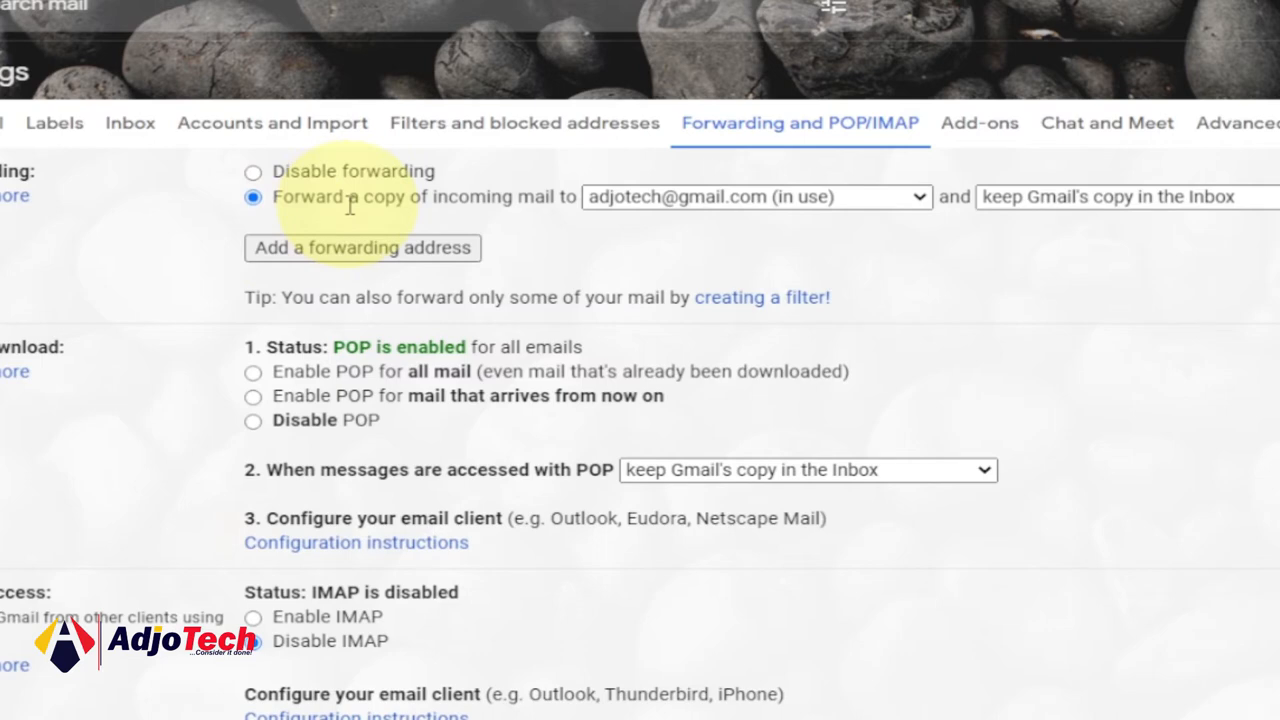
{"action": "mouse_move", "coordinate": [598, 212]}
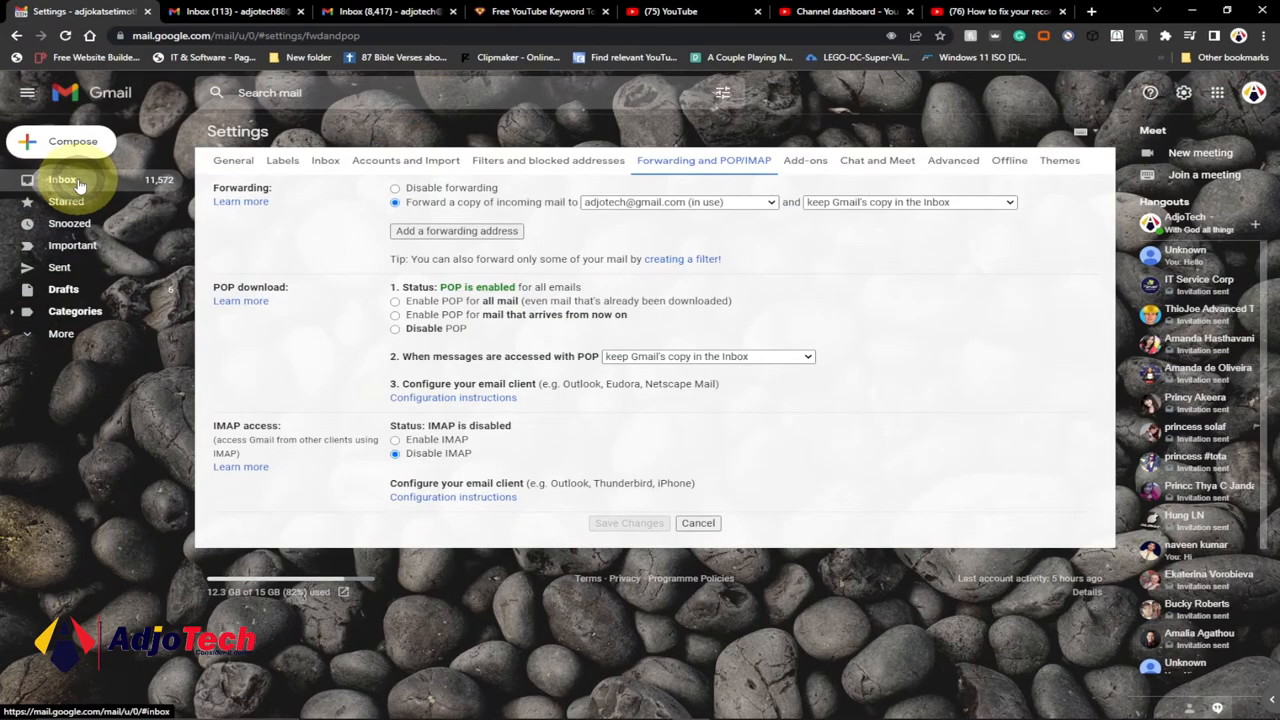
Return to the inbox from the Gmail settings.
{"action": "left_click", "coordinate": [60, 180]}
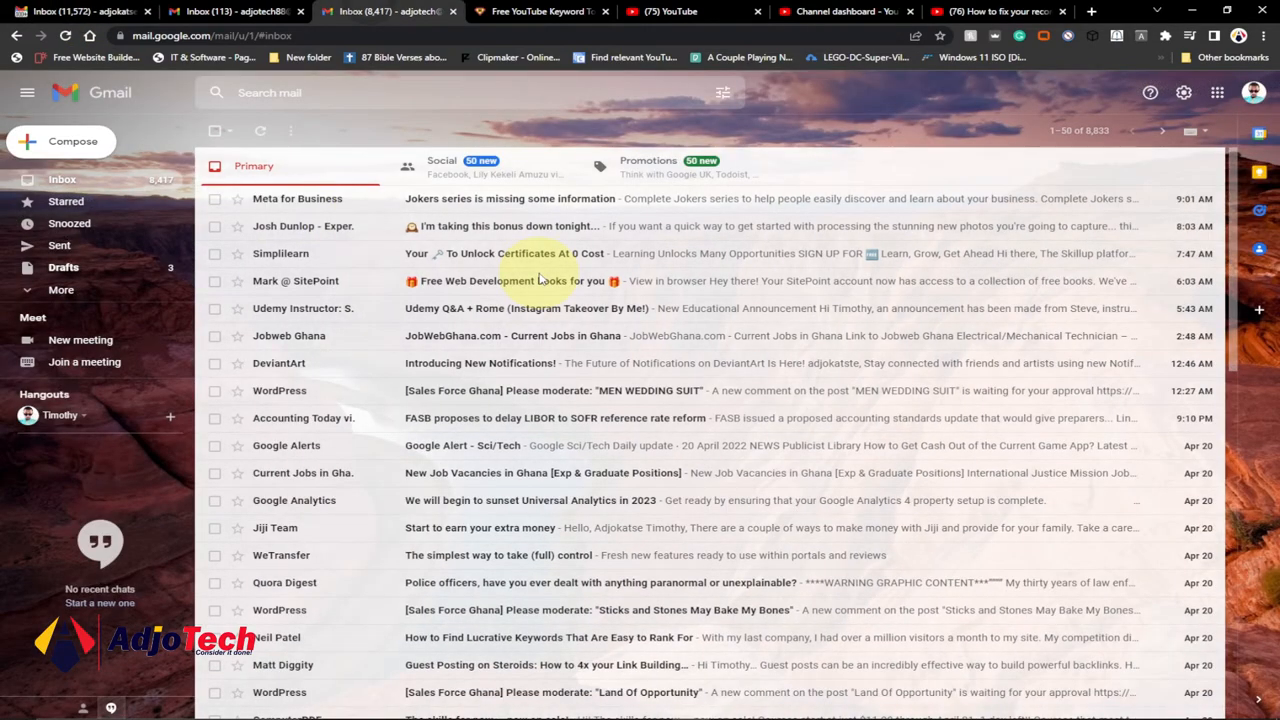
{"action": "mouse_move", "coordinate": [890, 276]}
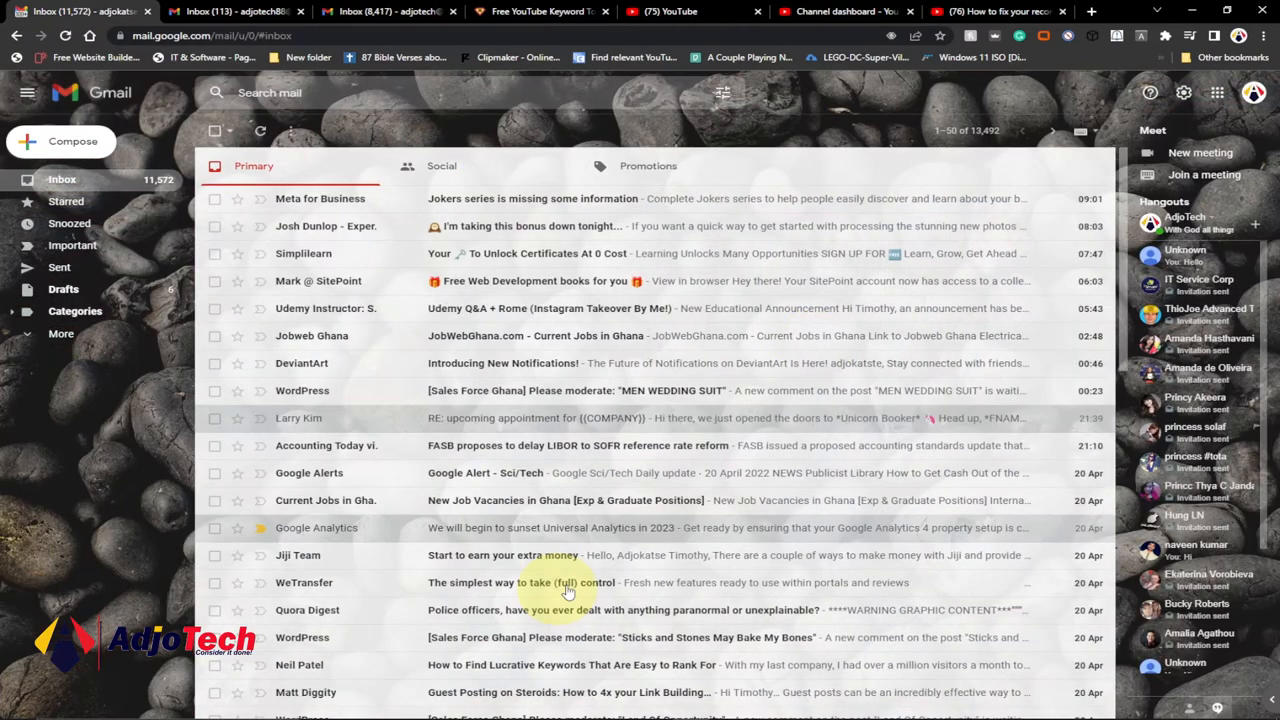
{"action": "mouse_move", "coordinate": [560, 528]}
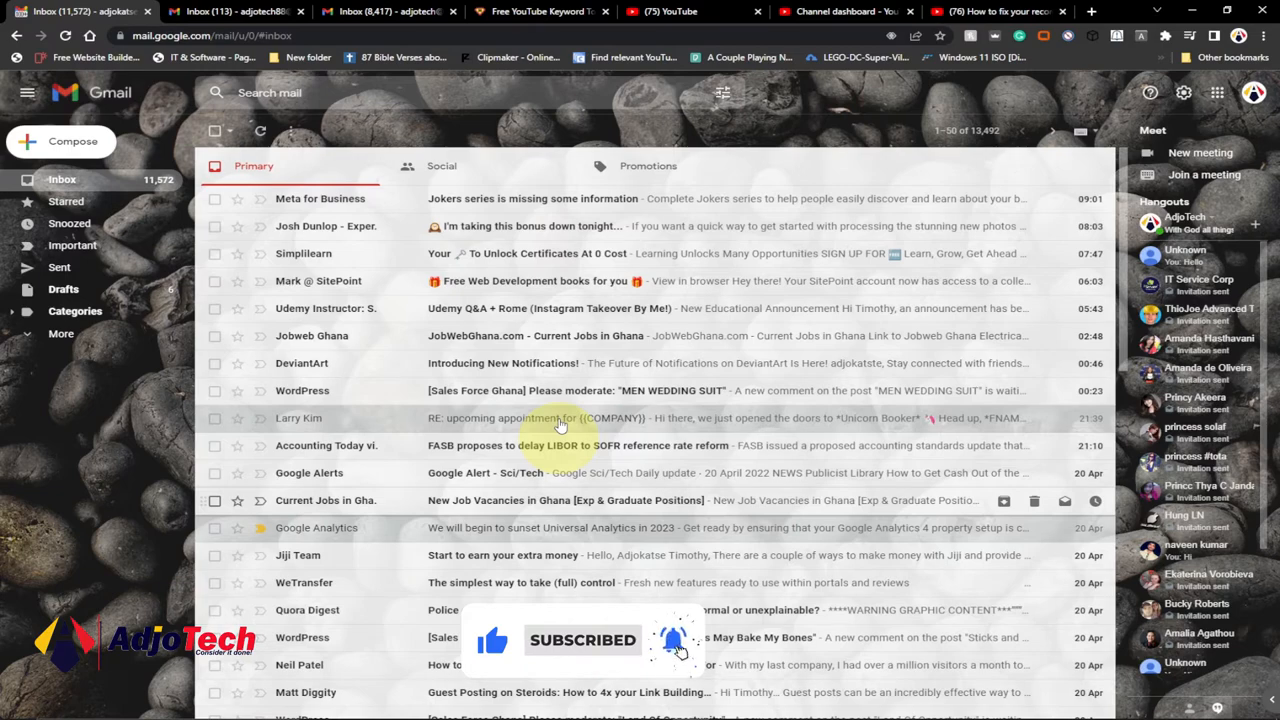
{"action": "left_click", "coordinate": [236, 12]}
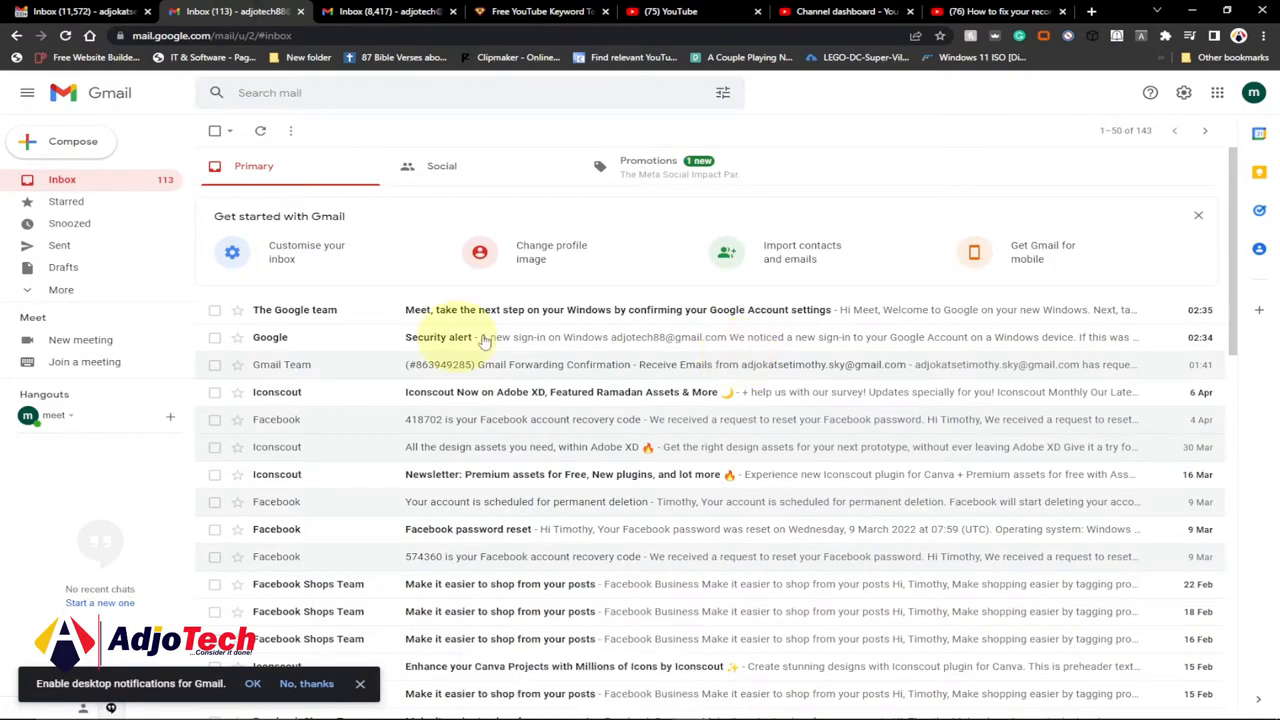
{"action": "mouse_move", "coordinate": [460, 218]}
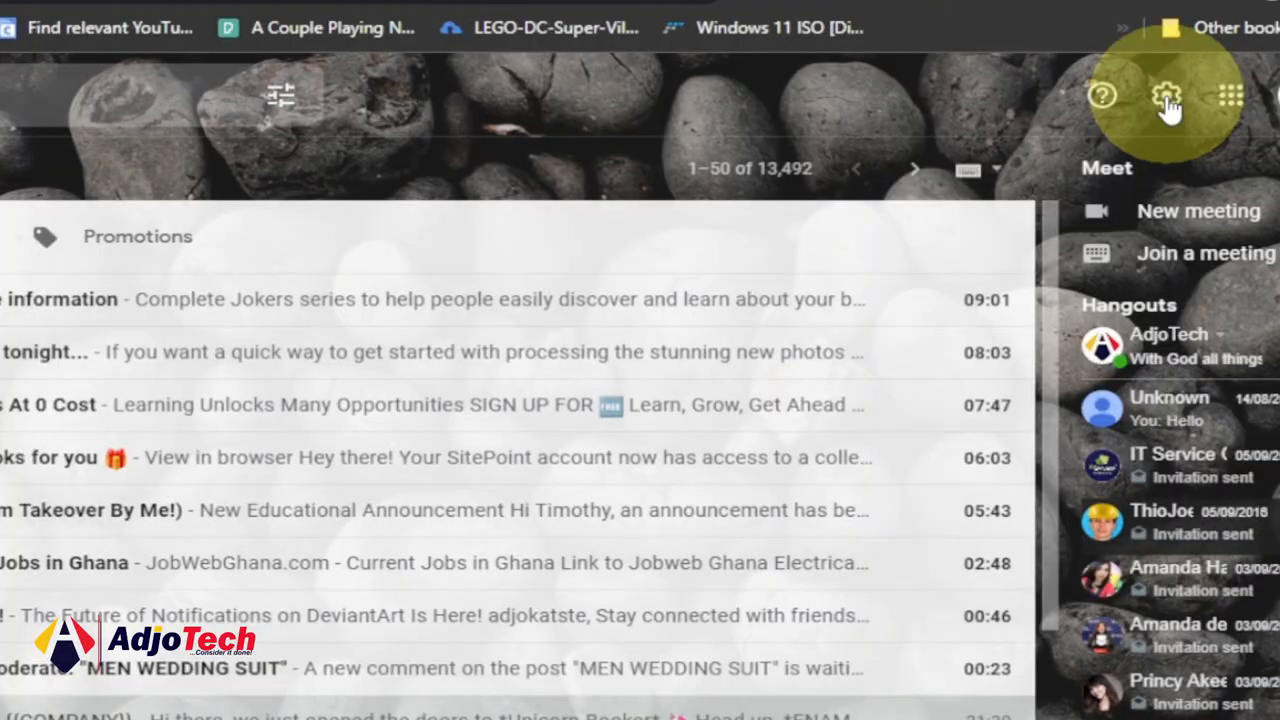
Go to the Accounts and Import page of Gmail's full settings.
{"action": "left_click", "coordinate": [1166, 96]}
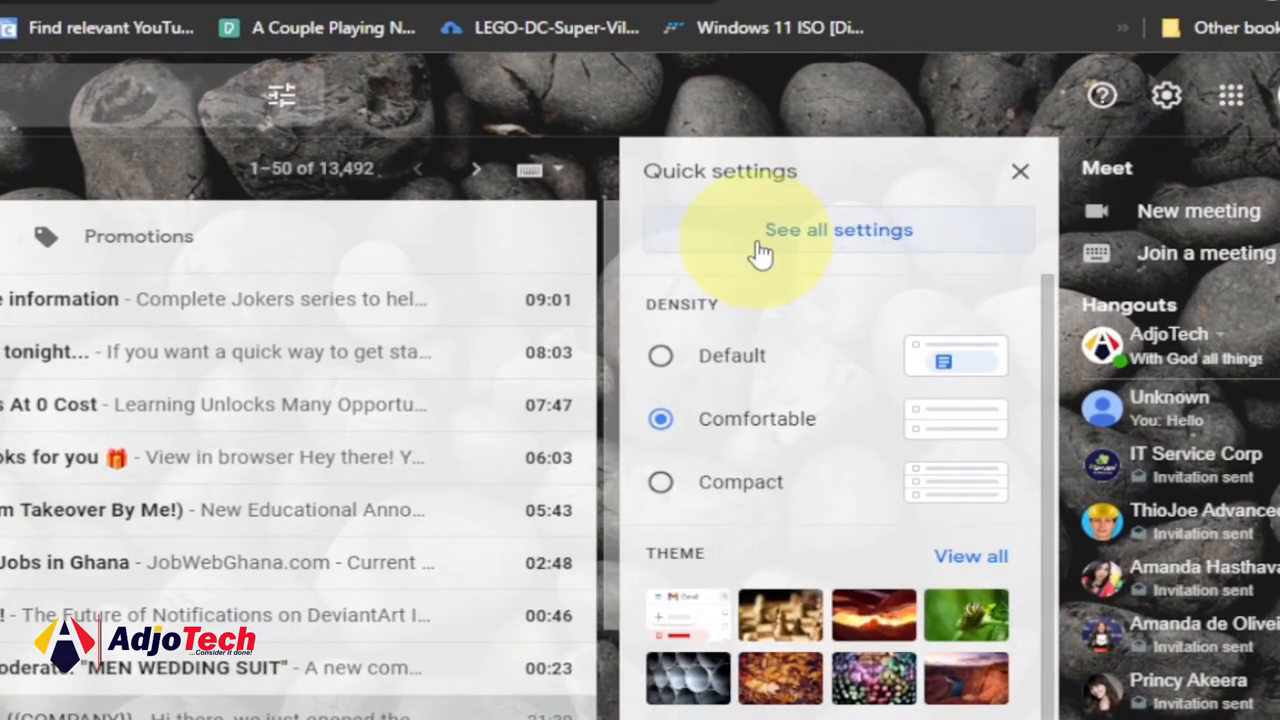
{"action": "left_click", "coordinate": [838, 230]}
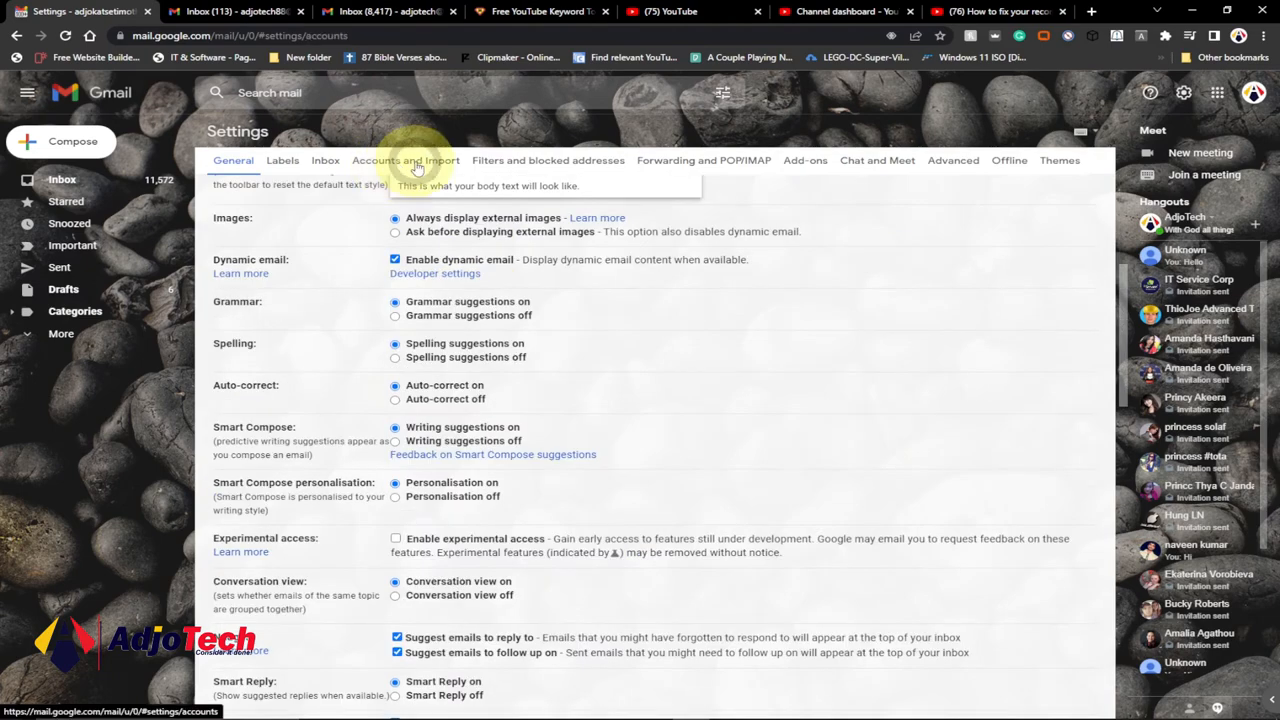
{"action": "mouse_move", "coordinate": [916, 552]}
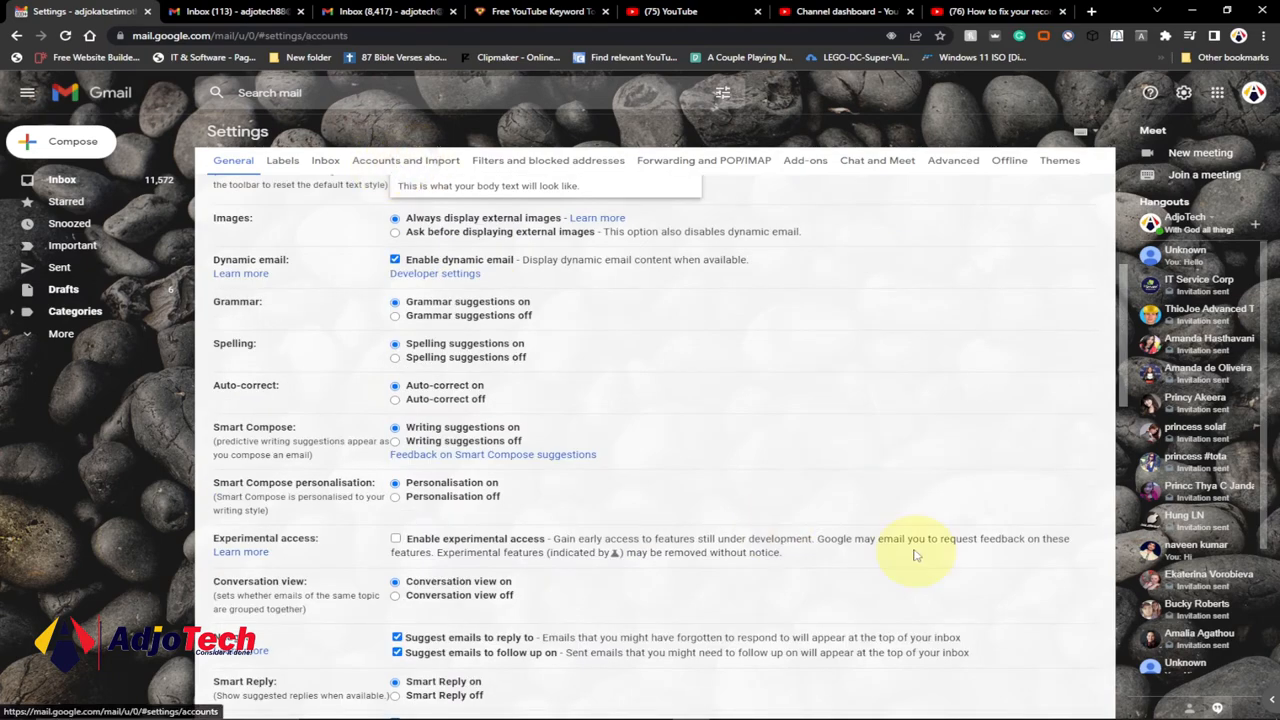
{"action": "left_click", "coordinate": [404, 160]}
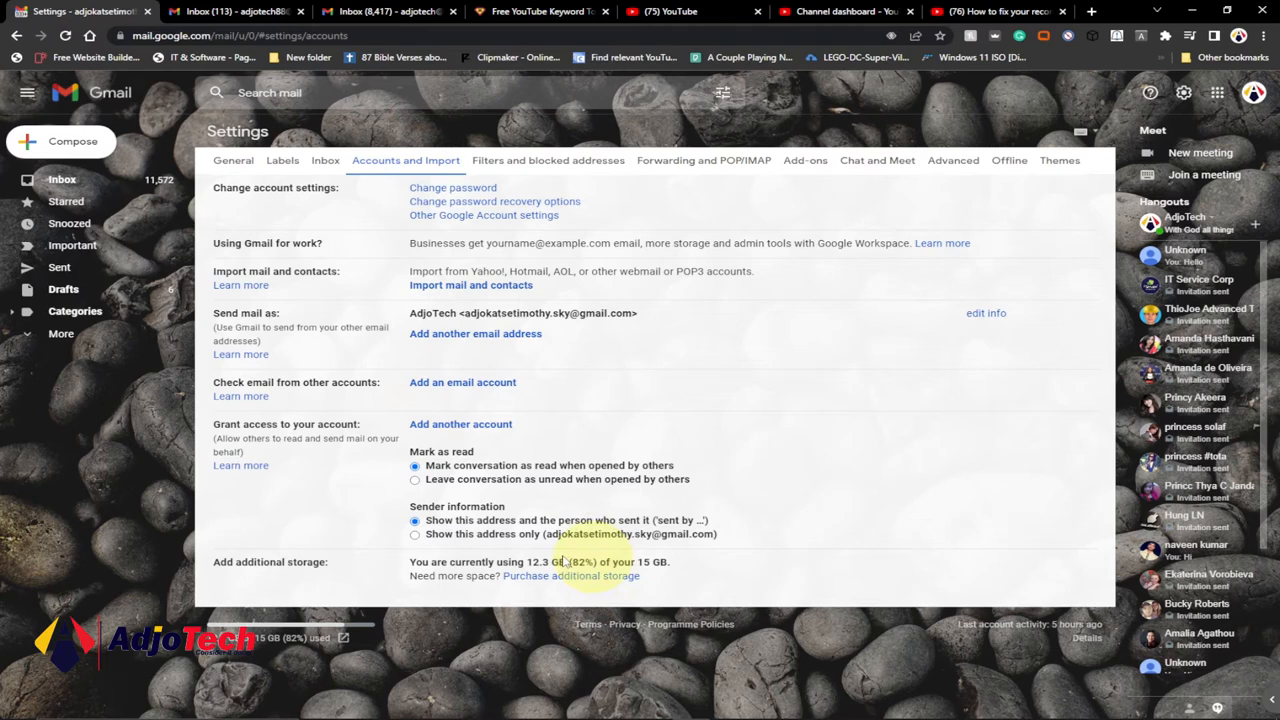
{"action": "mouse_move", "coordinate": [704, 572]}
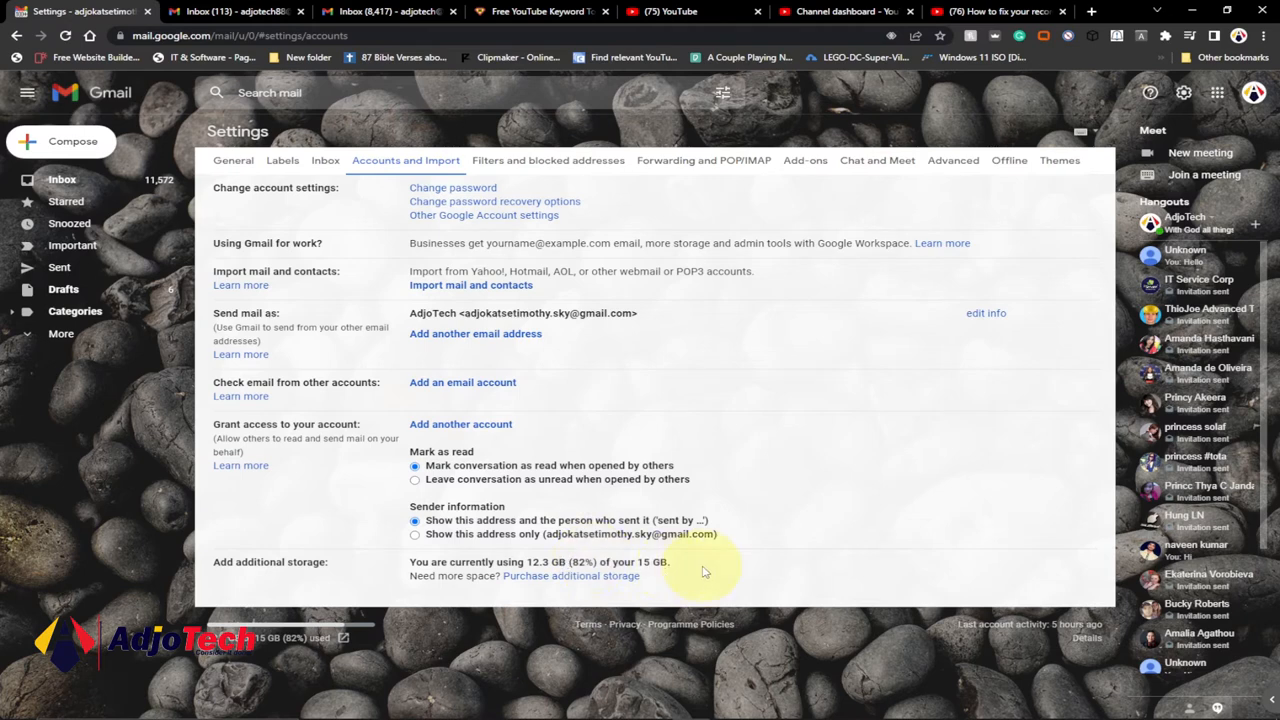
{"action": "mouse_move", "coordinate": [544, 564]}
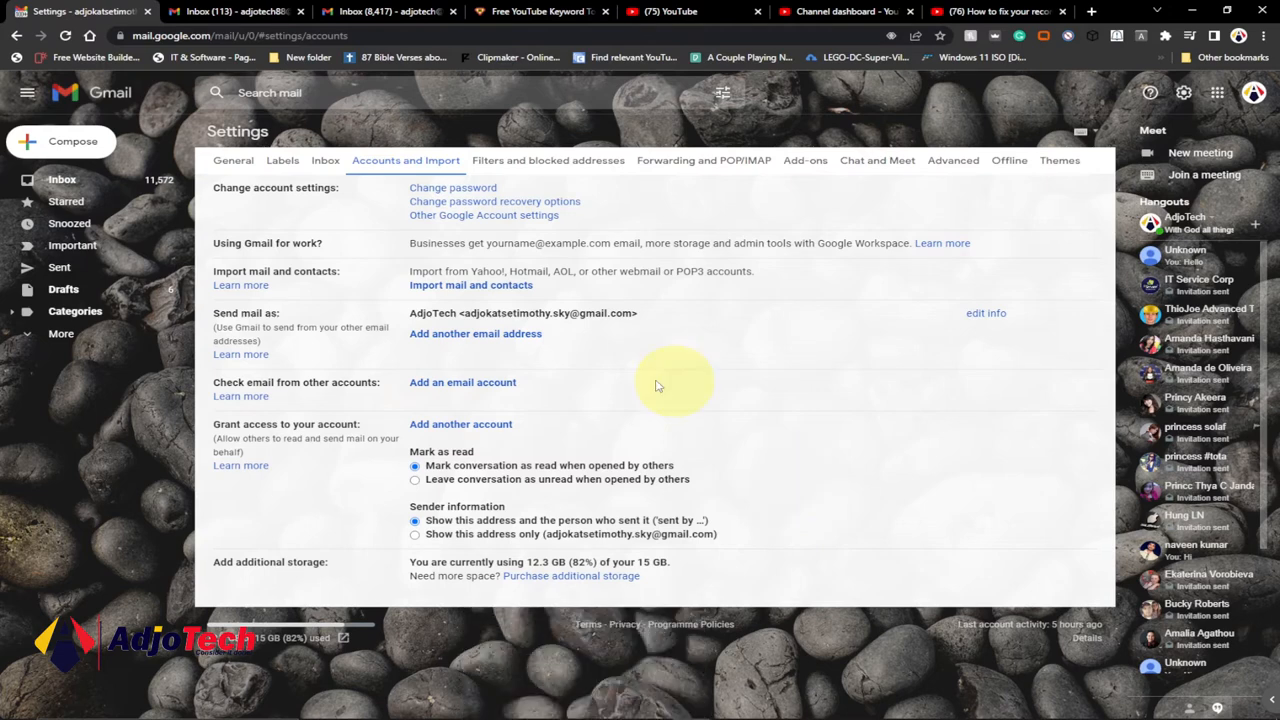
{"action": "mouse_move", "coordinate": [678, 184]}
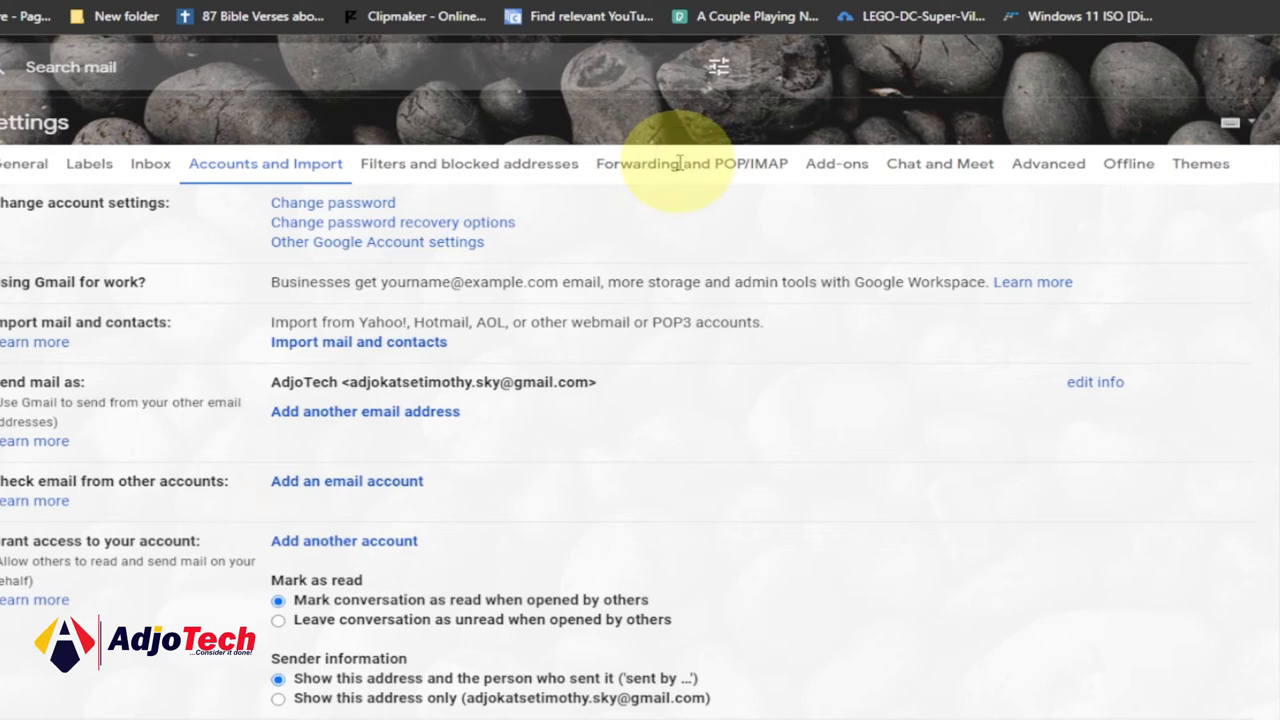
Go to Forwarding and POP/IMAP and review the existing forwarding addresses without changing them.
{"action": "left_click", "coordinate": [692, 164]}
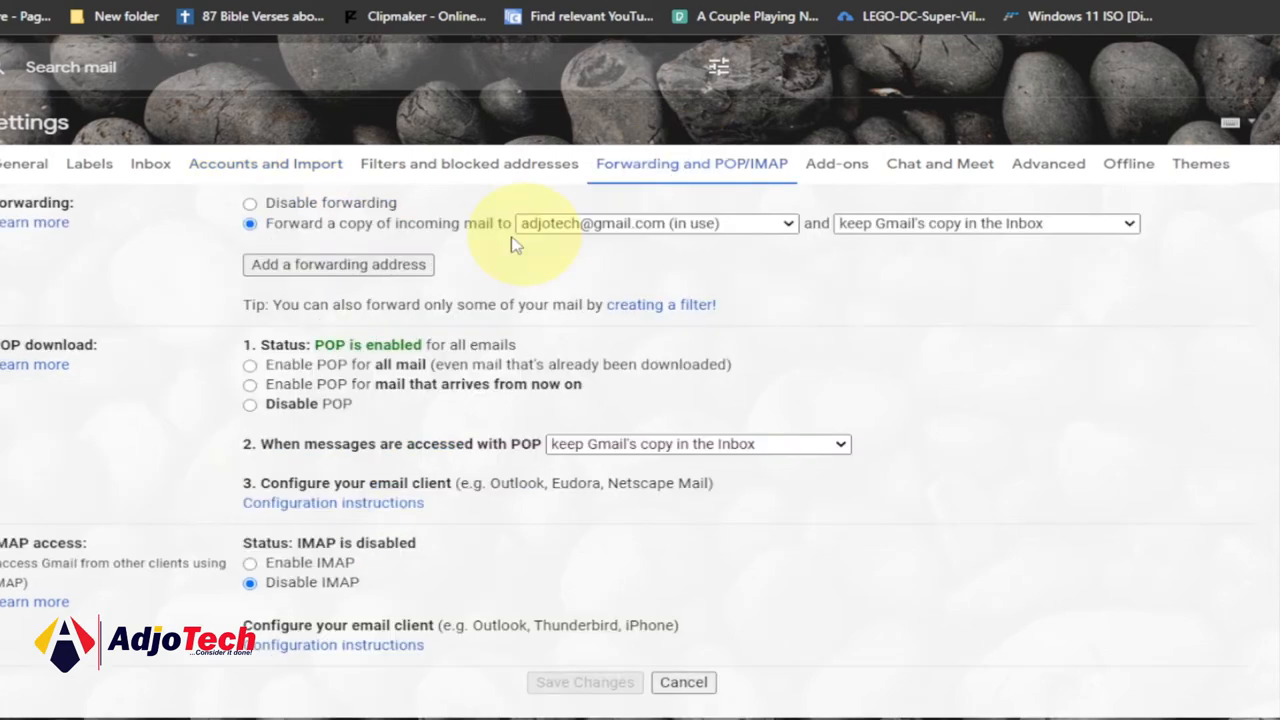
{"action": "mouse_move", "coordinate": [590, 232]}
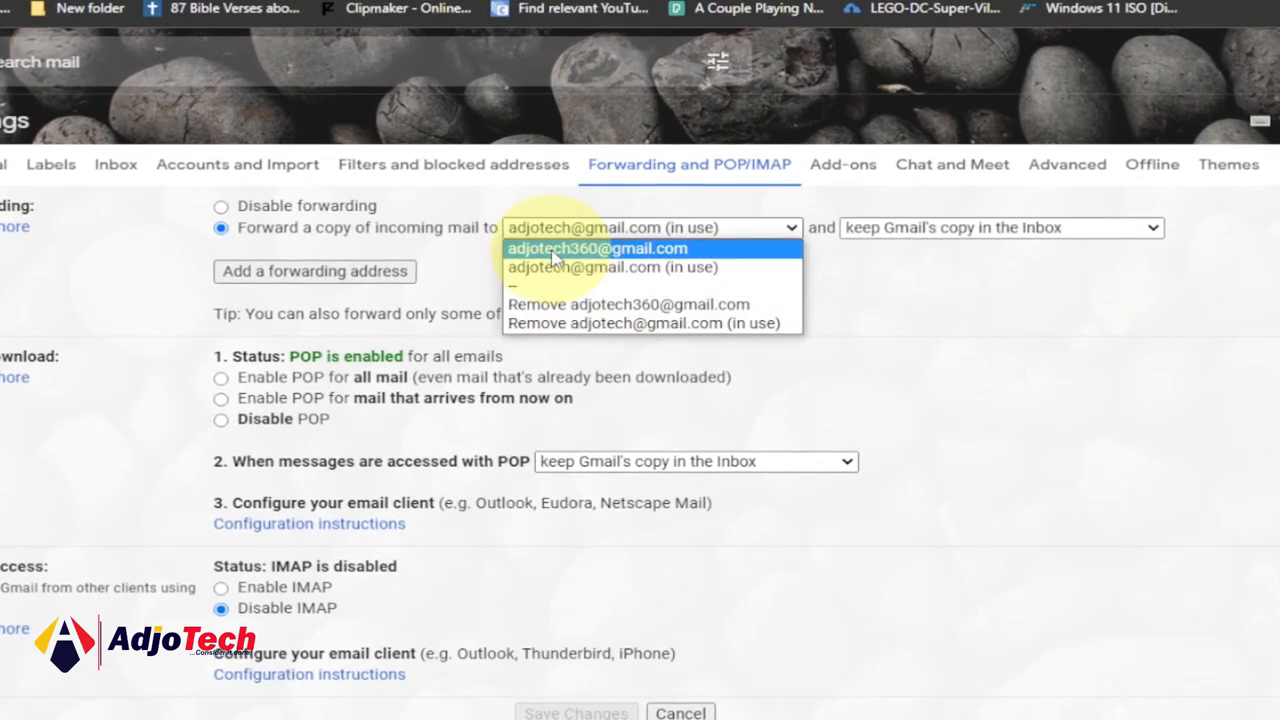
{"action": "left_click", "coordinate": [614, 268]}
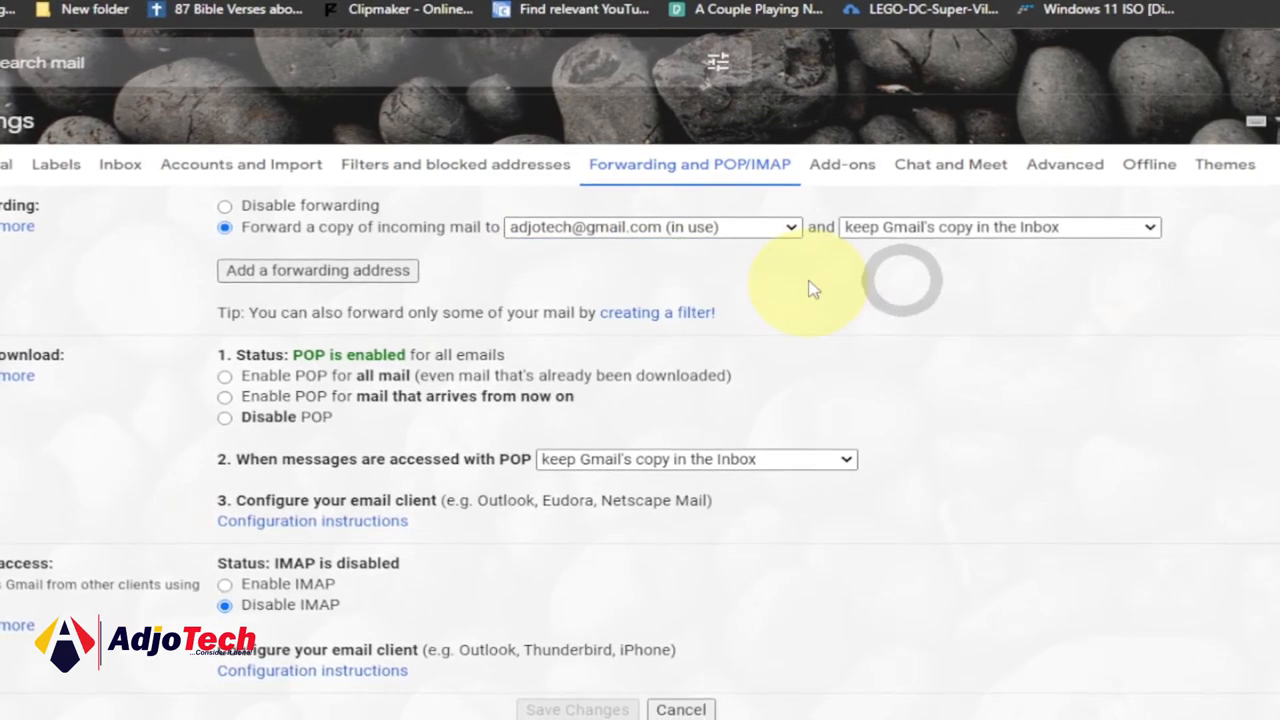
{"action": "mouse_move", "coordinate": [650, 264]}
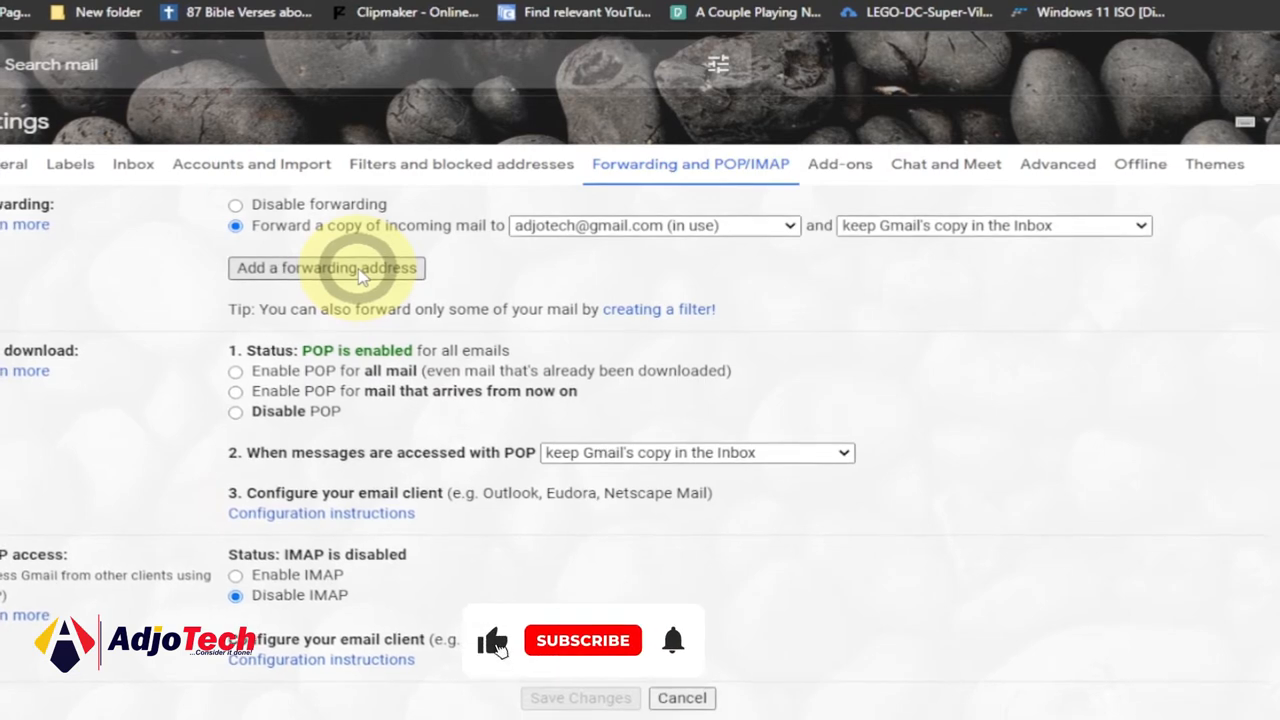
{"action": "left_click", "coordinate": [582, 640]}
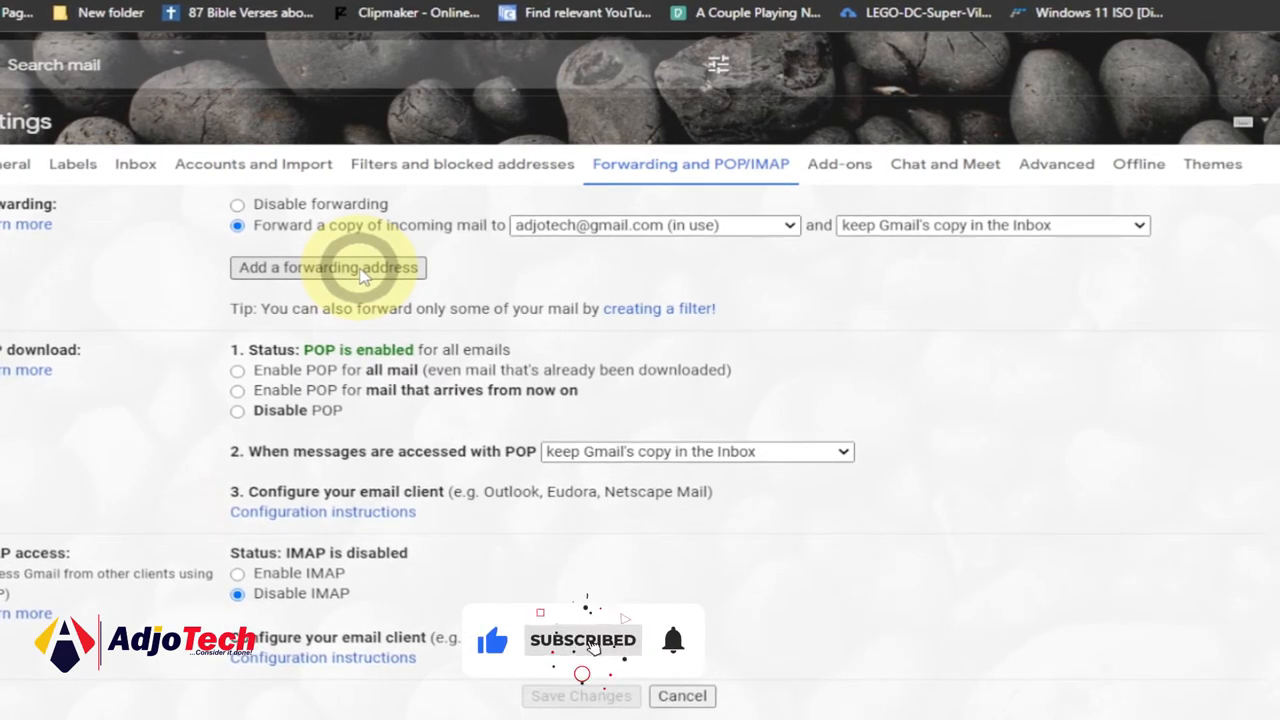
{"action": "left_click", "coordinate": [328, 268]}
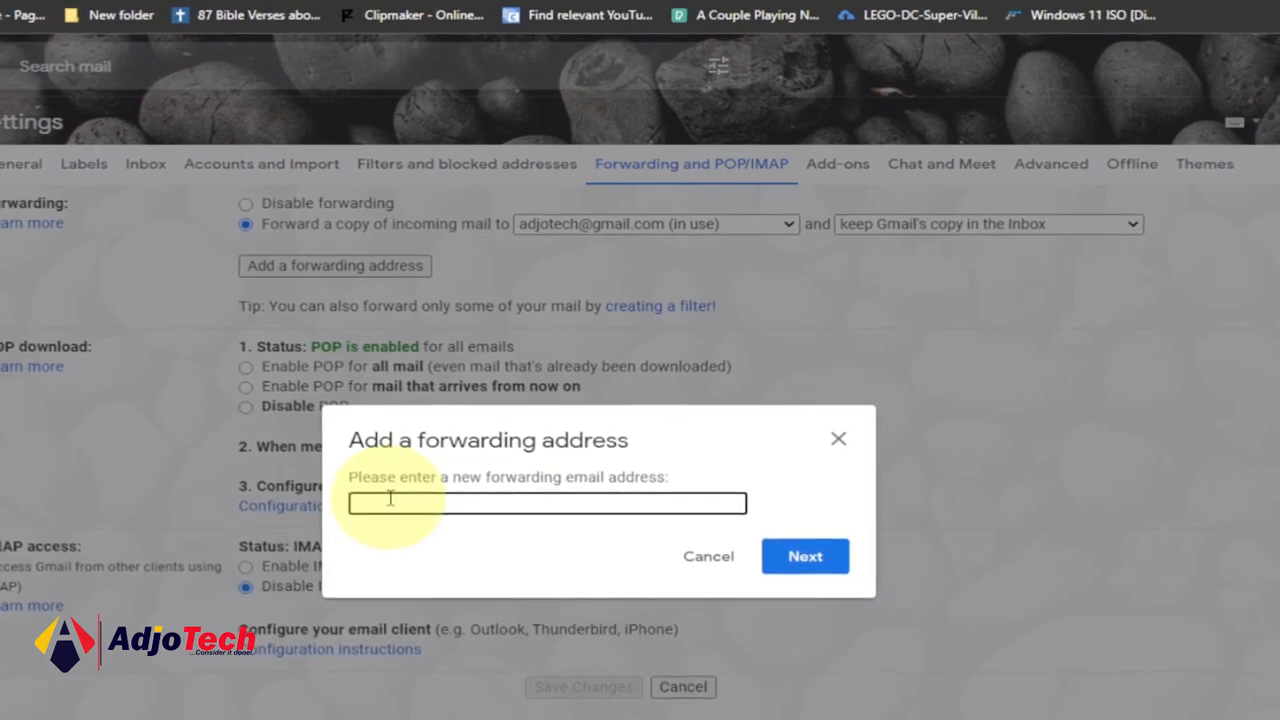
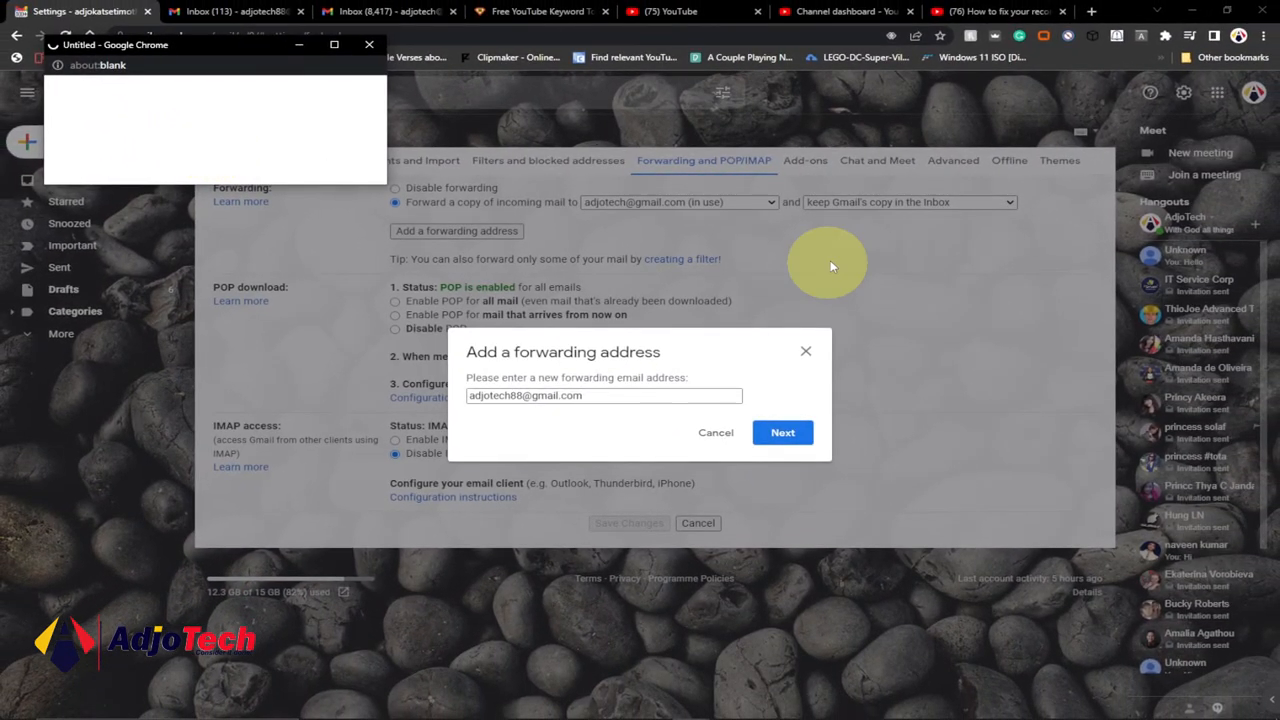
{"action": "left_click", "coordinate": [784, 432]}
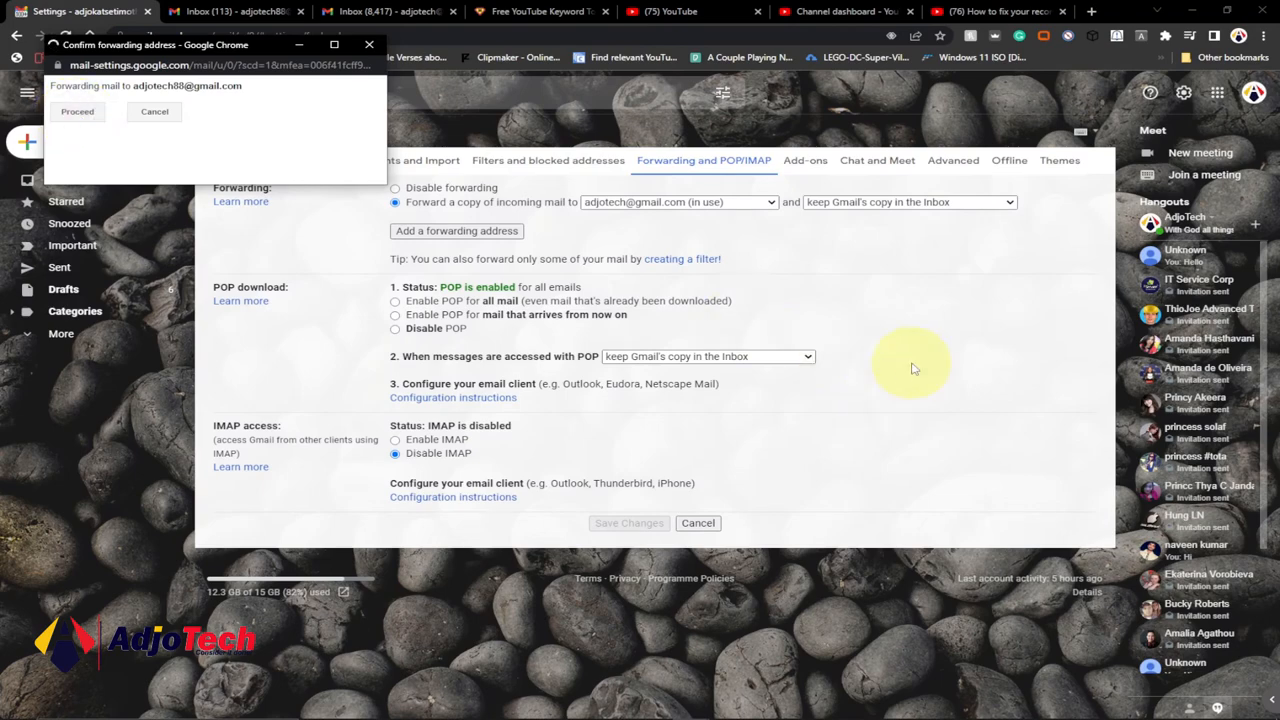
{"action": "left_click", "coordinate": [76, 112]}
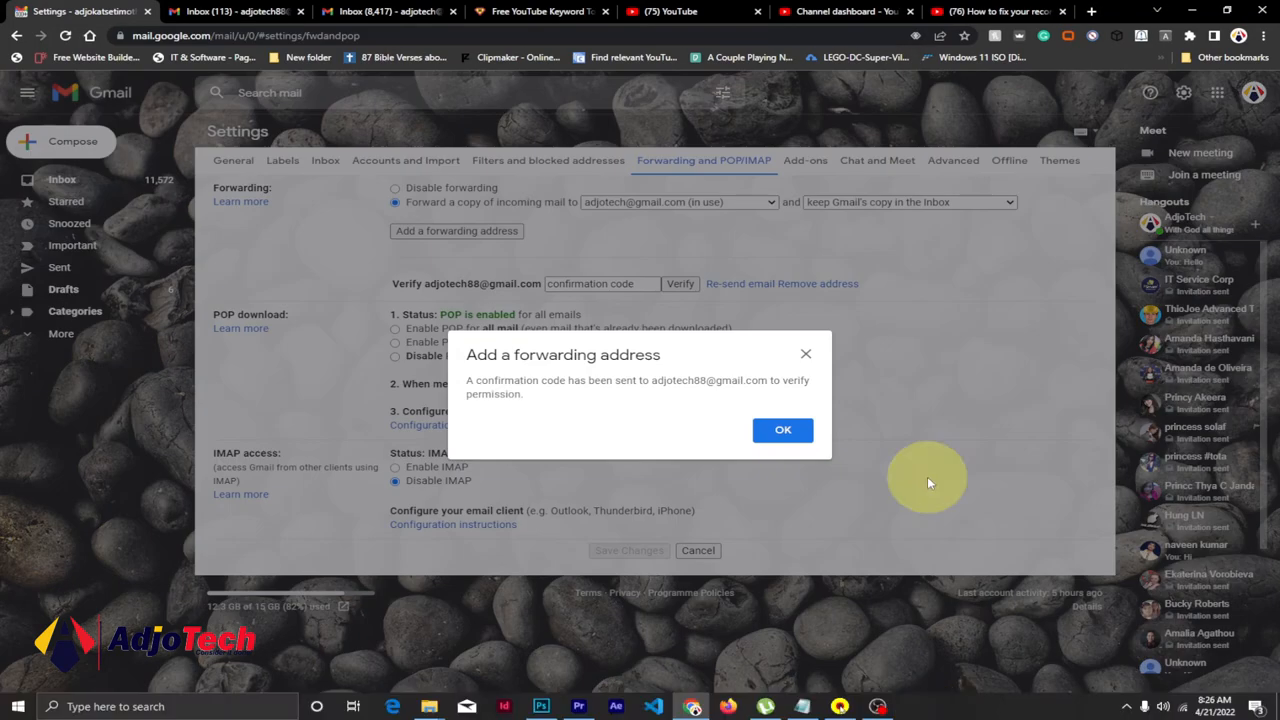
{"action": "mouse_move", "coordinate": [636, 418]}
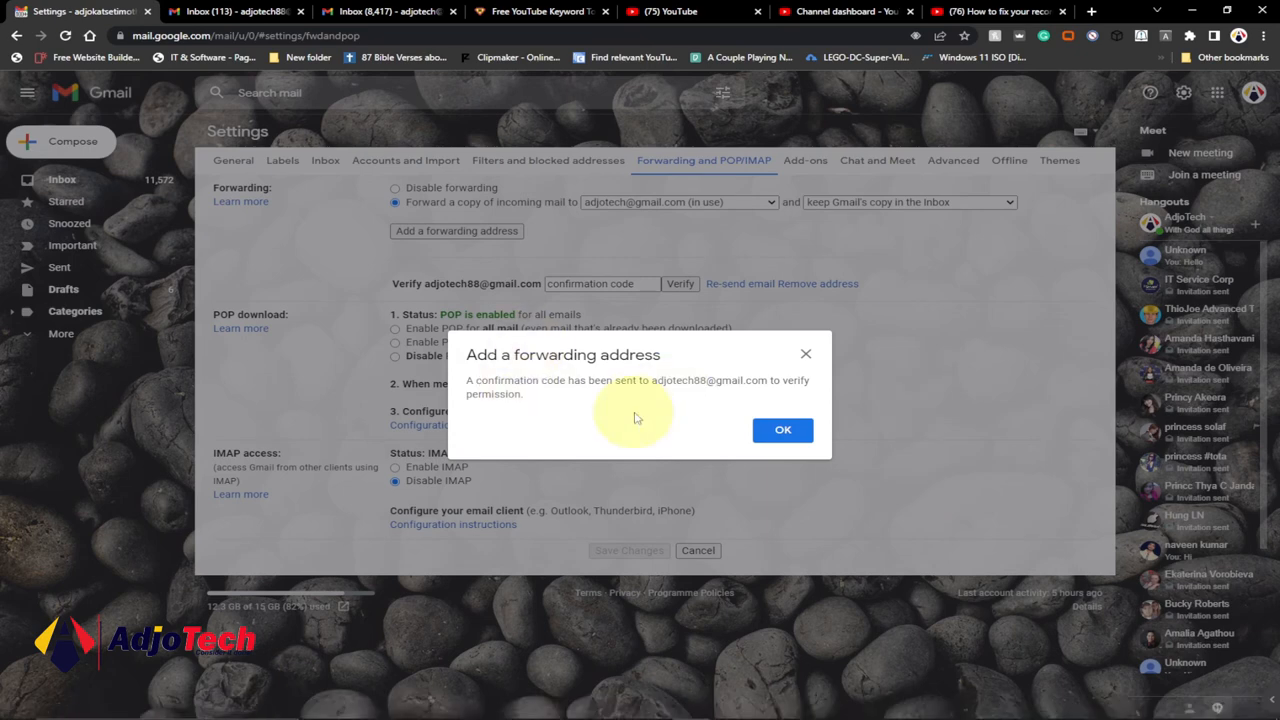
{"action": "mouse_move", "coordinate": [498, 370]}
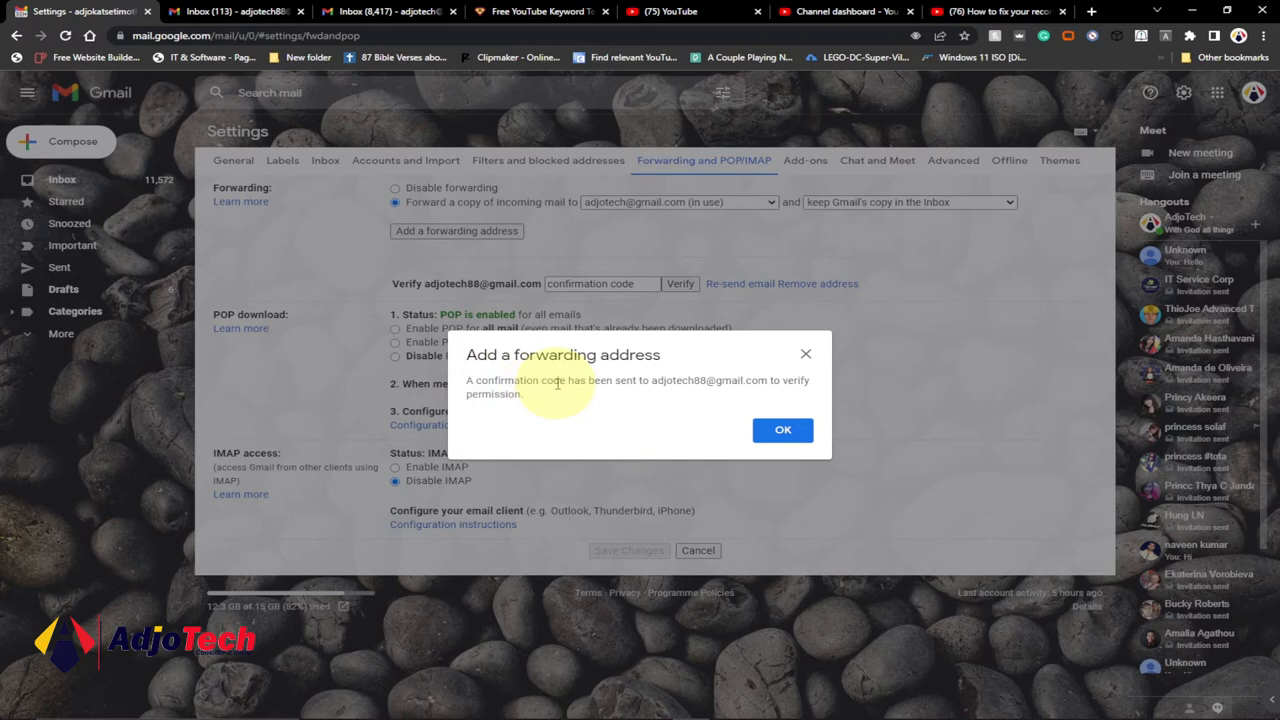
{"action": "mouse_move", "coordinate": [672, 384]}
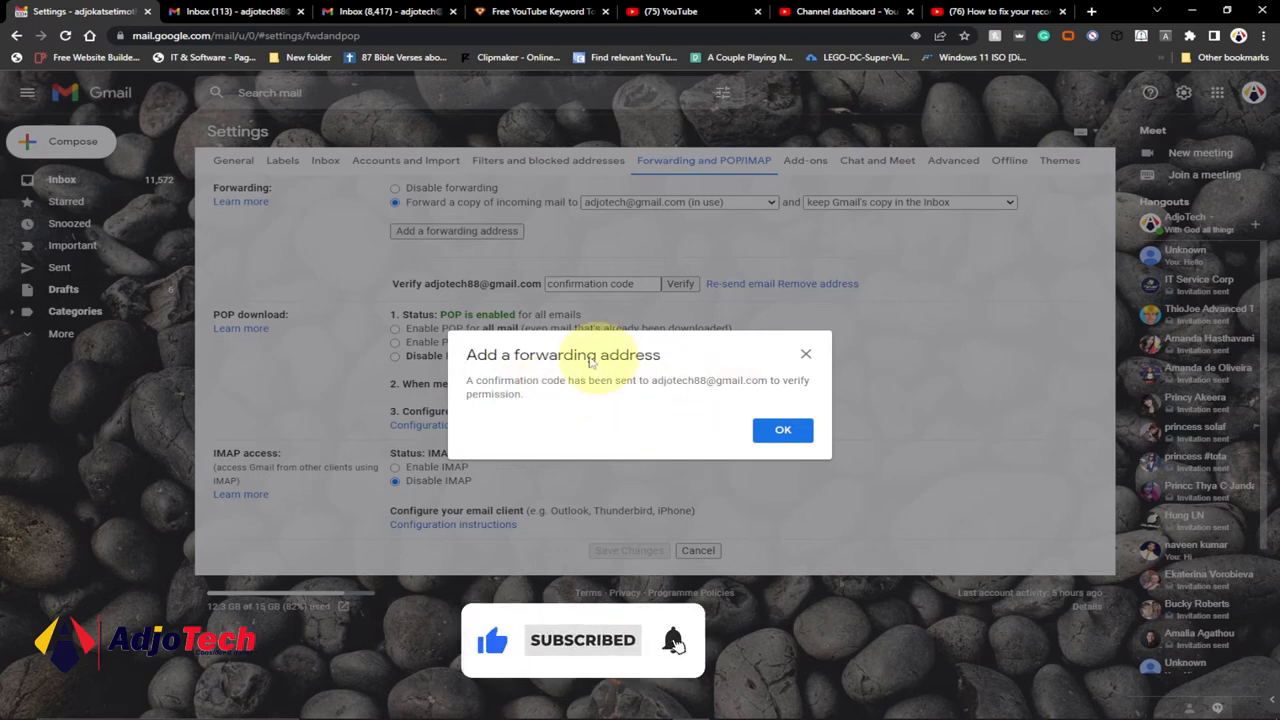
{"action": "left_click", "coordinate": [784, 428]}
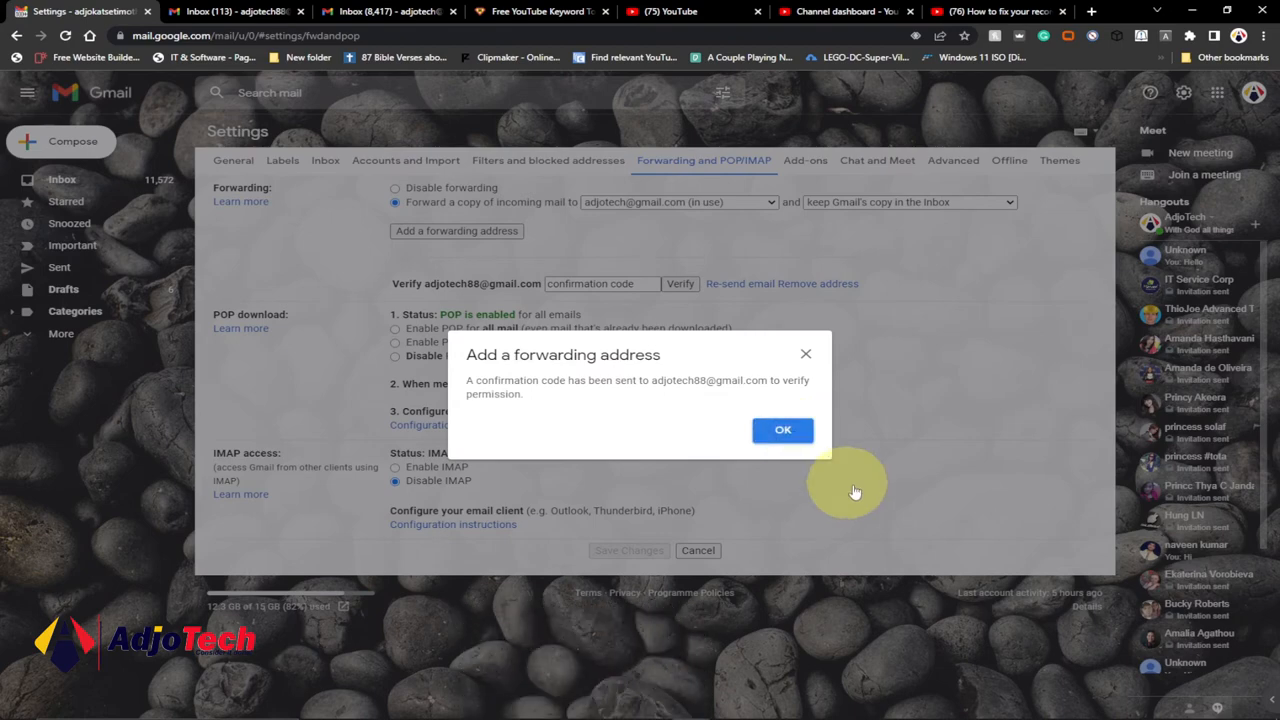
{"action": "left_click", "coordinate": [784, 428]}
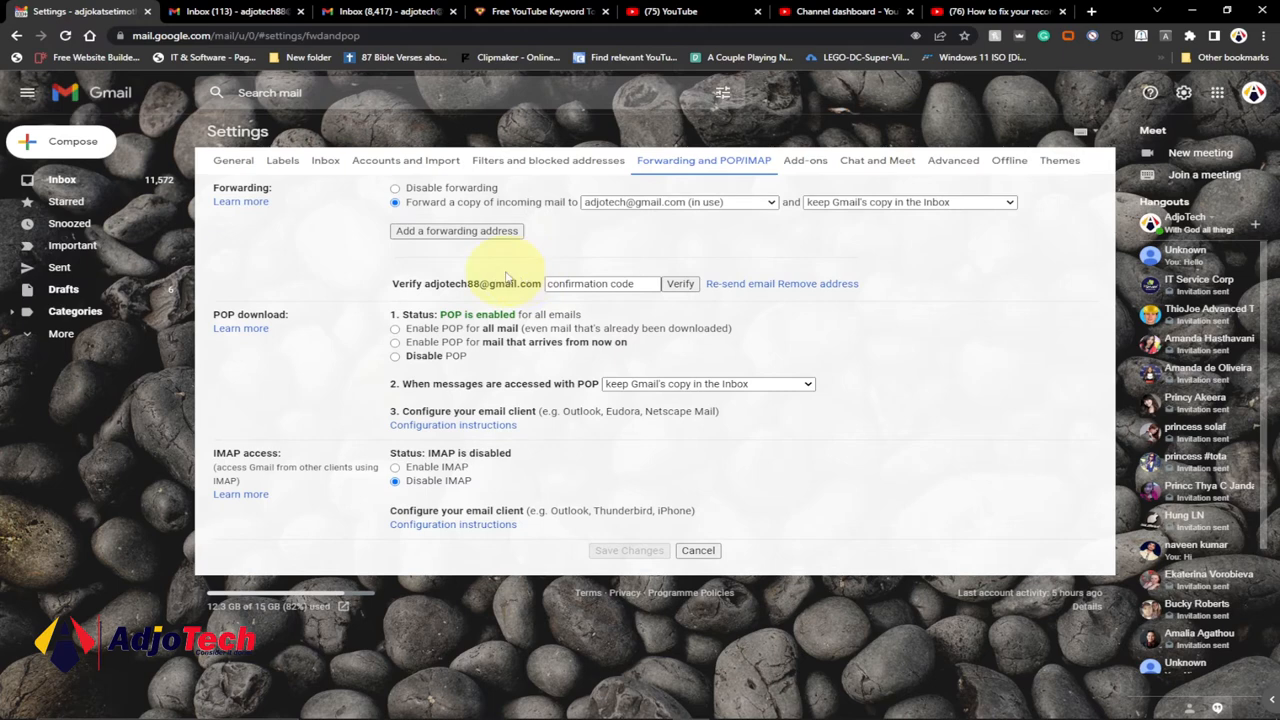
{"action": "mouse_move", "coordinate": [524, 292]}
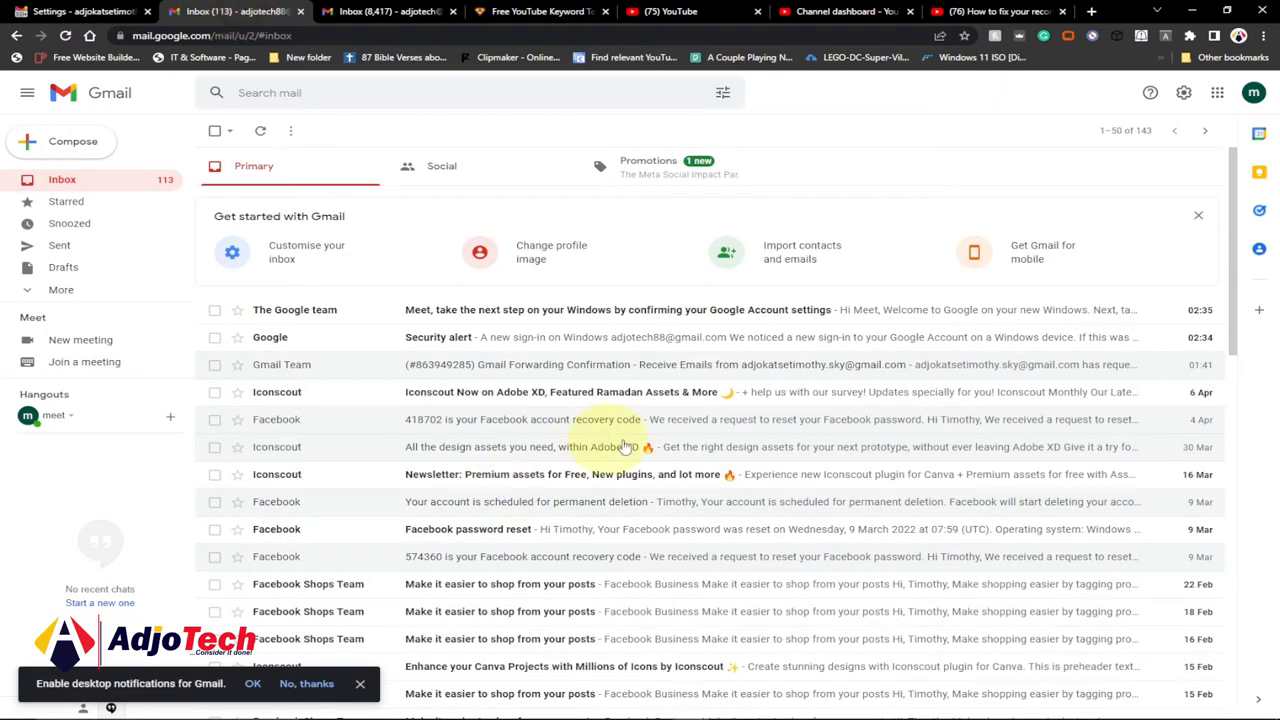
{"action": "mouse_move", "coordinate": [640, 324]}
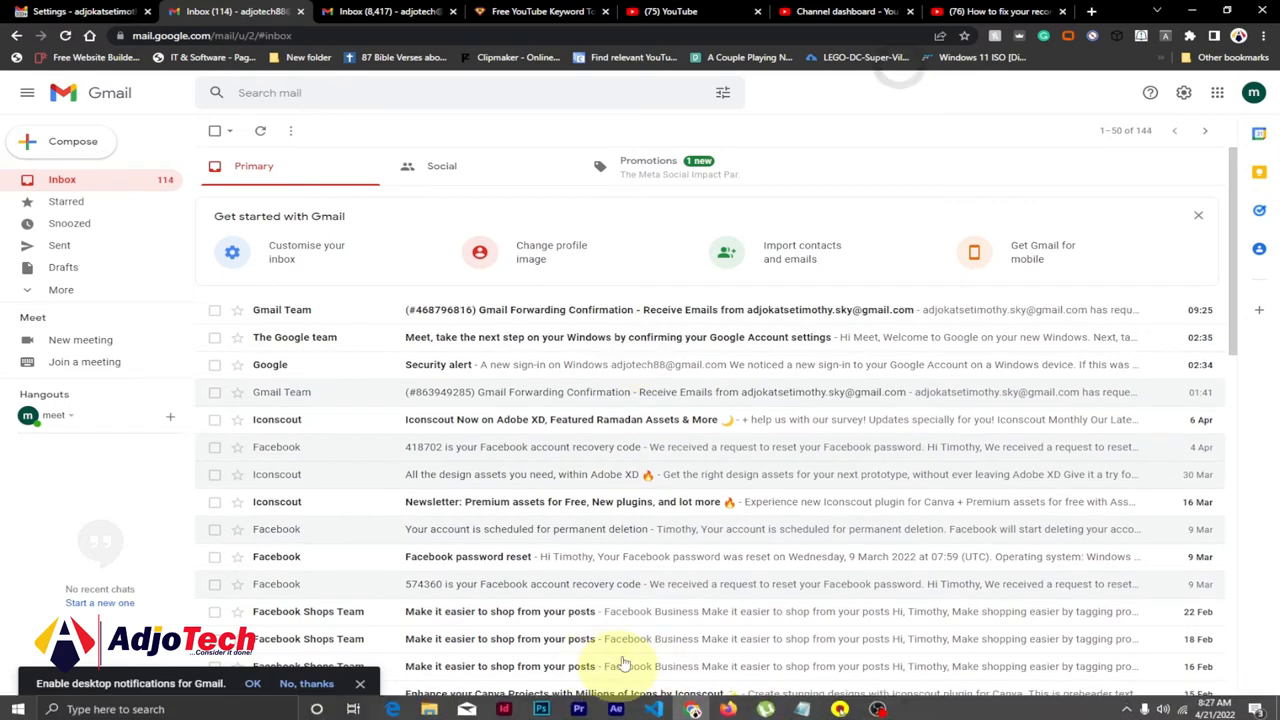
{"action": "mouse_move", "coordinate": [670, 318]}
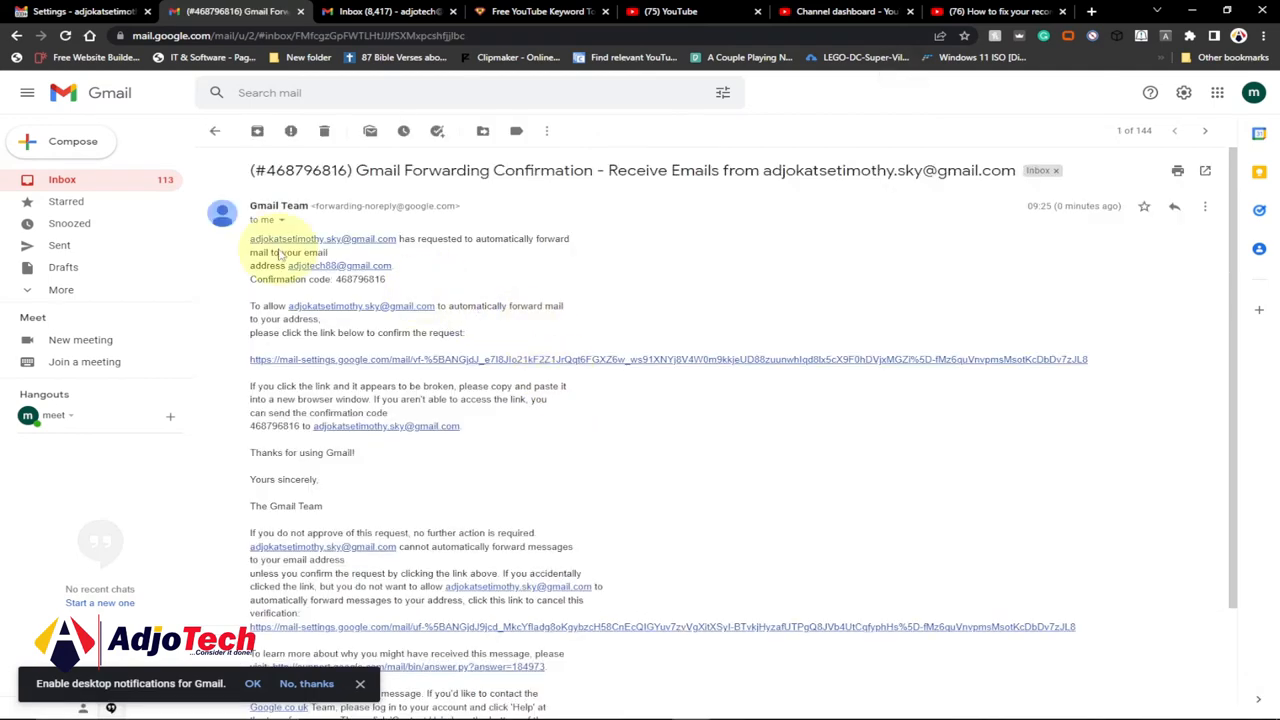
{"action": "mouse_move", "coordinate": [444, 336]}
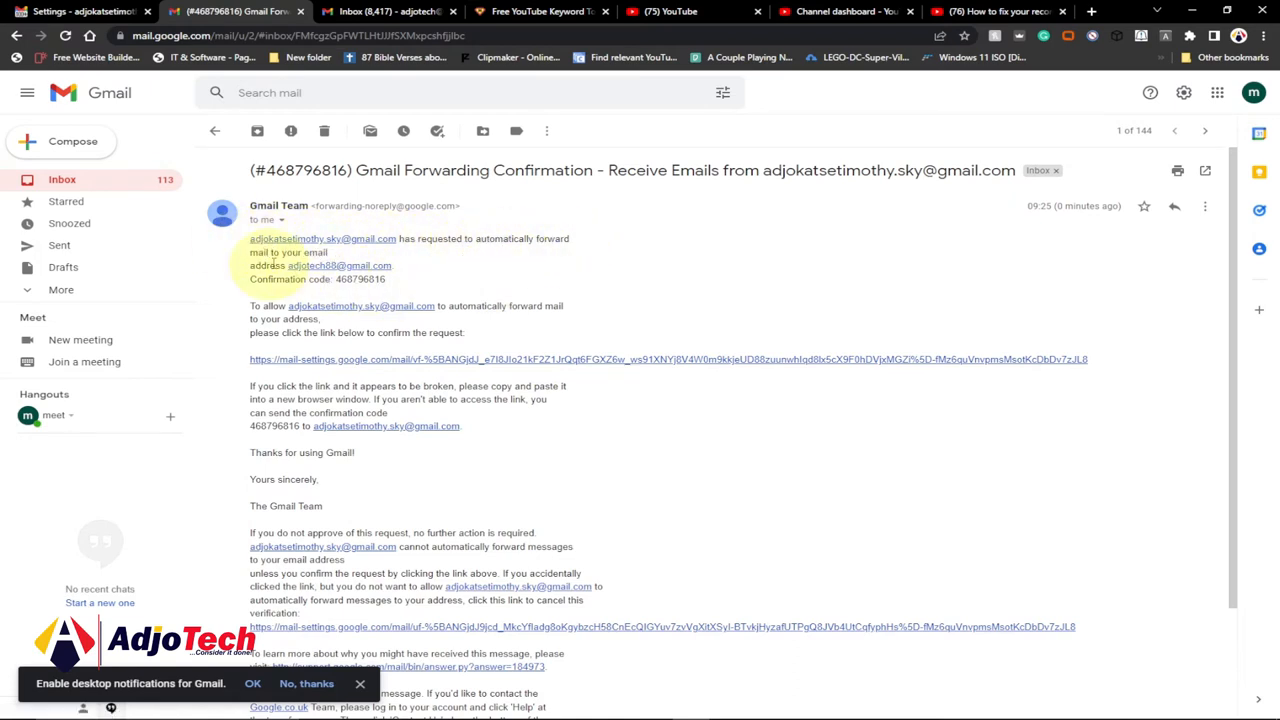
{"action": "mouse_move", "coordinate": [340, 266]}
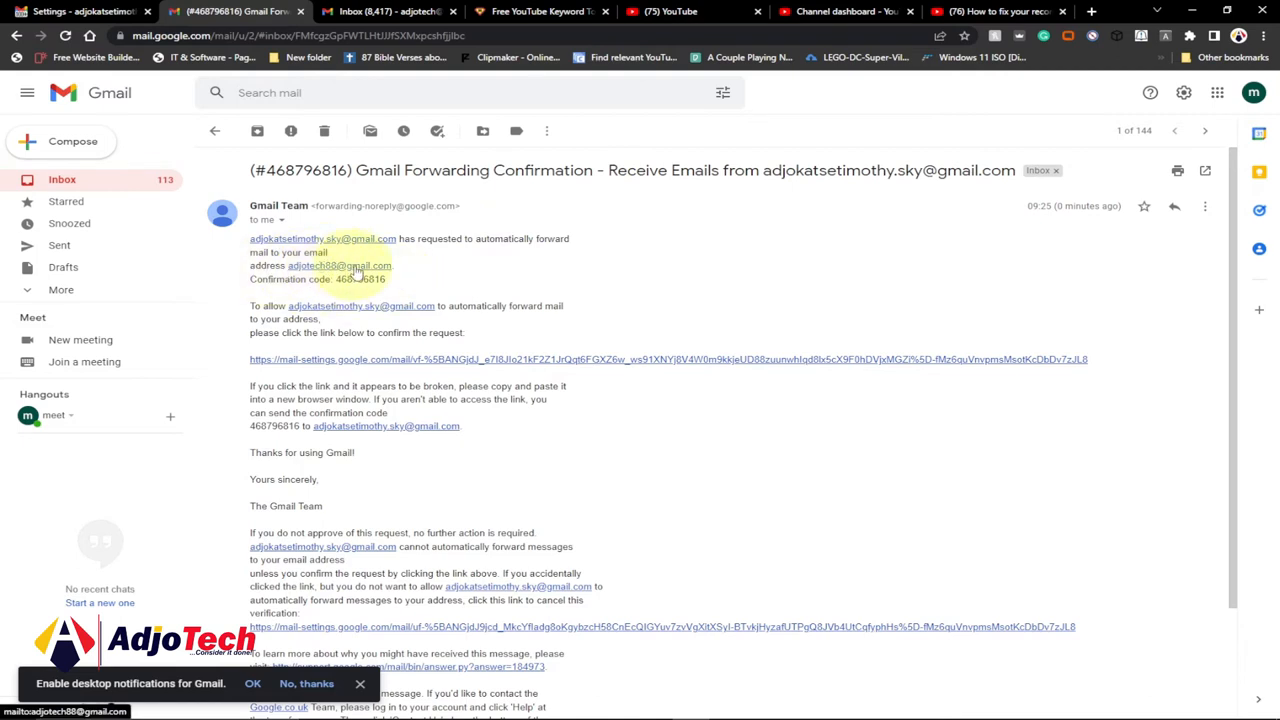
{"action": "double_click", "coordinate": [368, 280]}
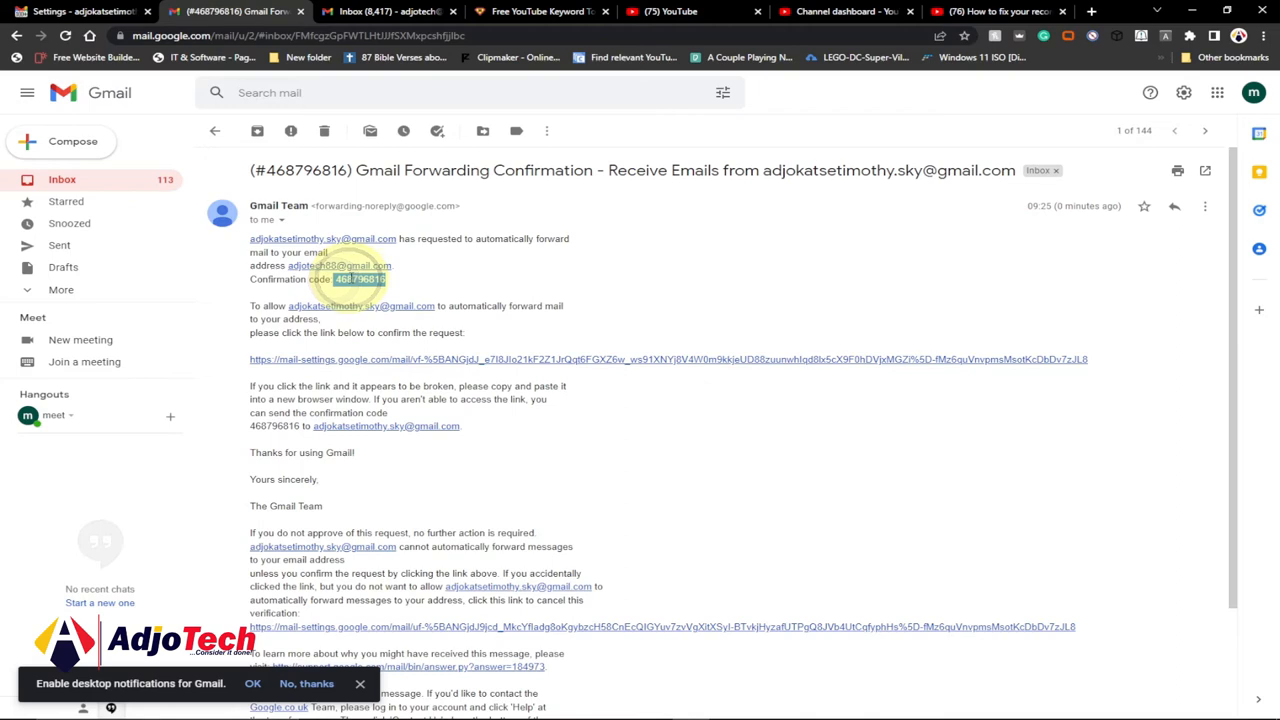
{"action": "right_click", "coordinate": [362, 280]}
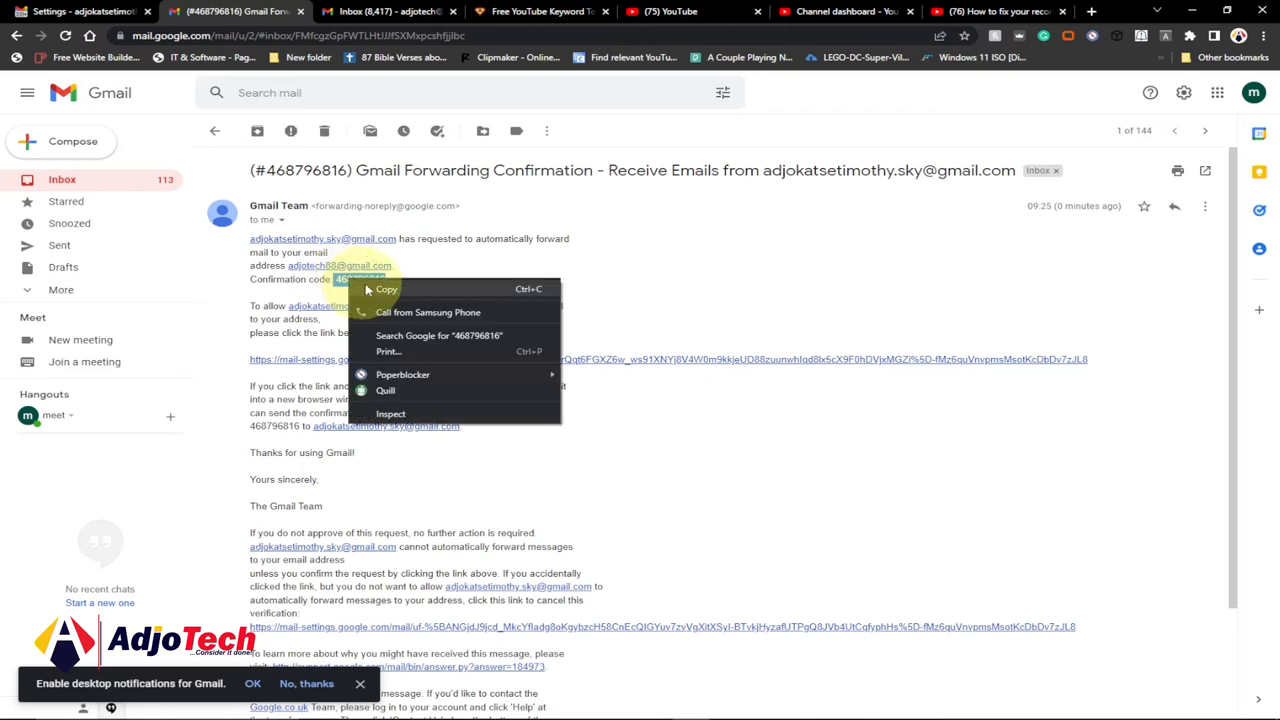
{"action": "left_click", "coordinate": [384, 288]}
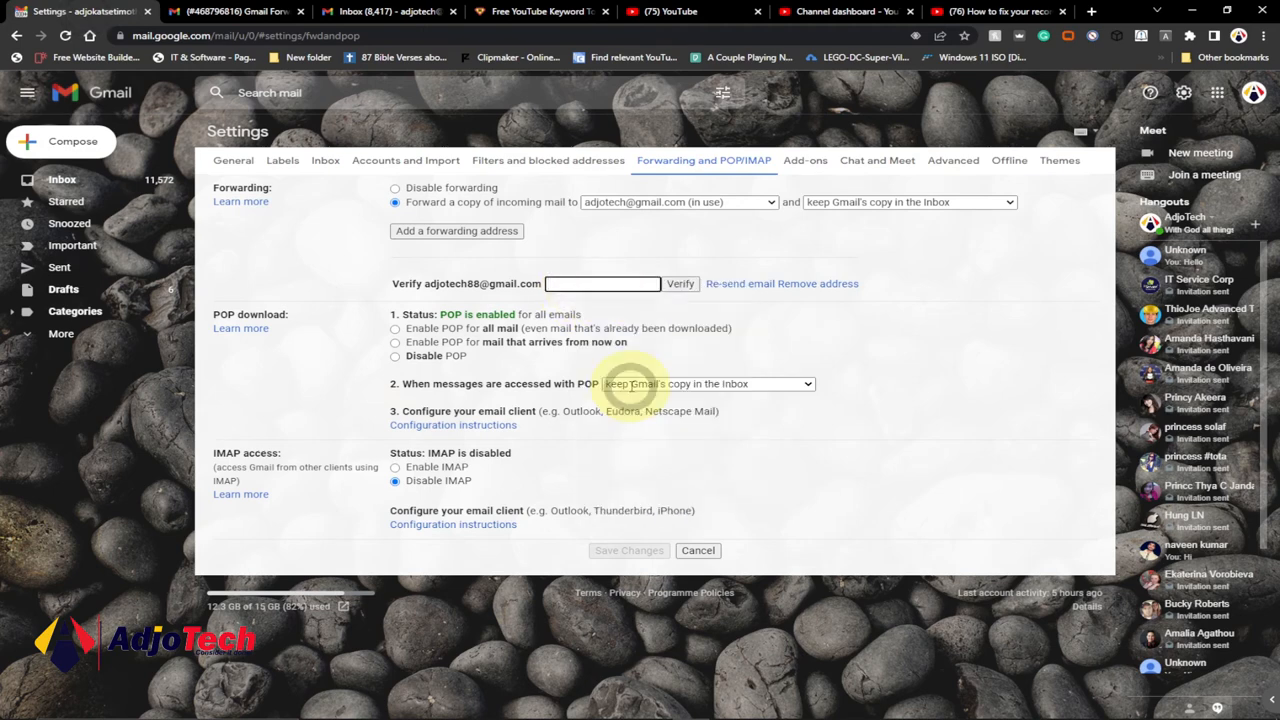
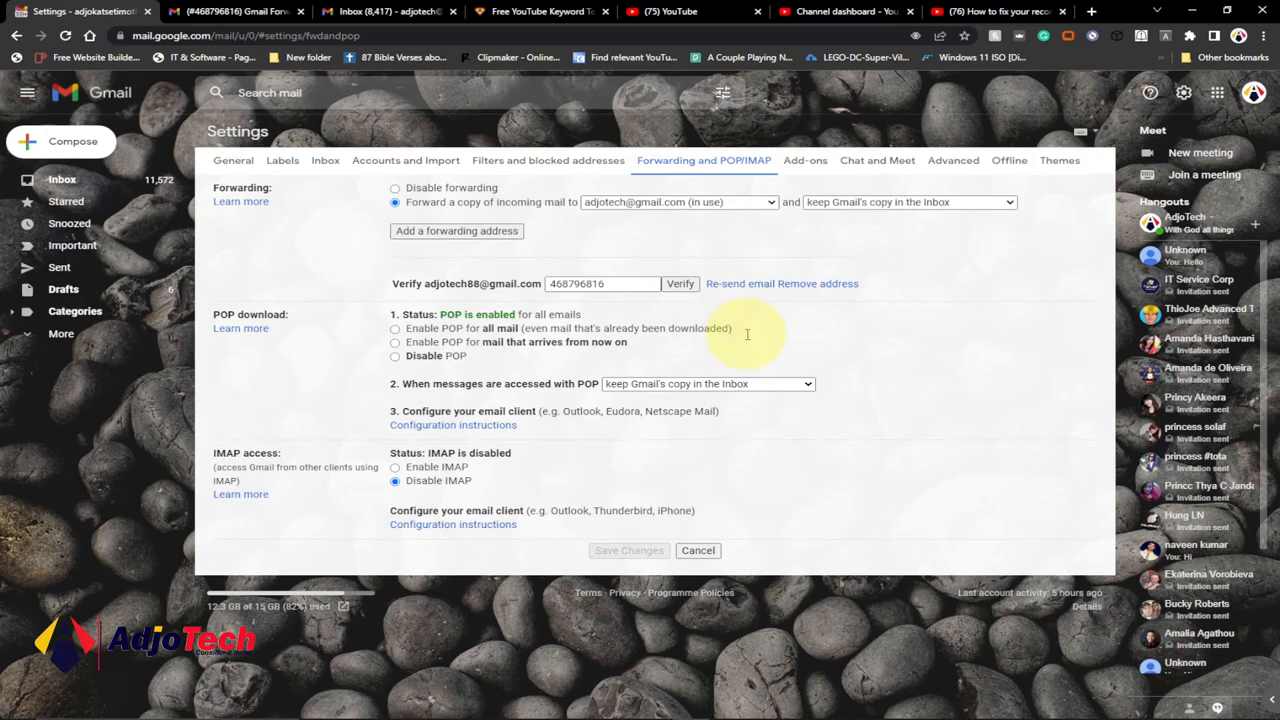
{"action": "left_click", "coordinate": [680, 284]}
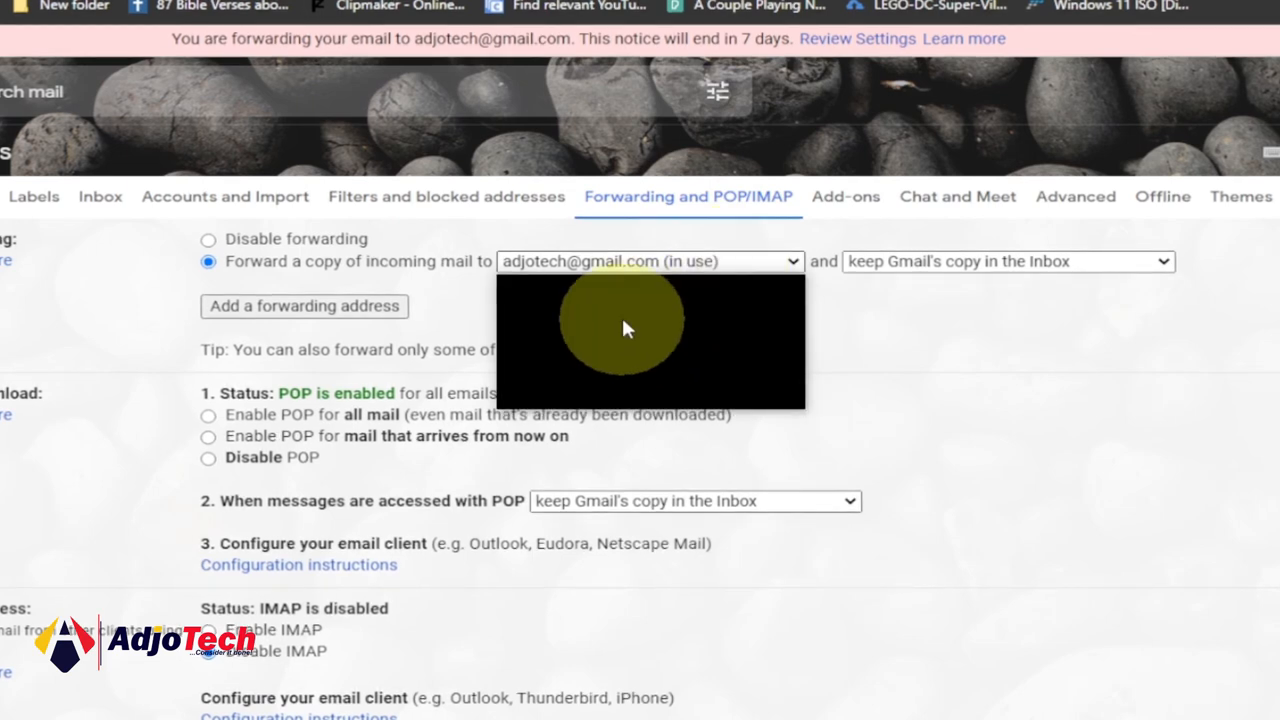
{"action": "left_click", "coordinate": [648, 260]}
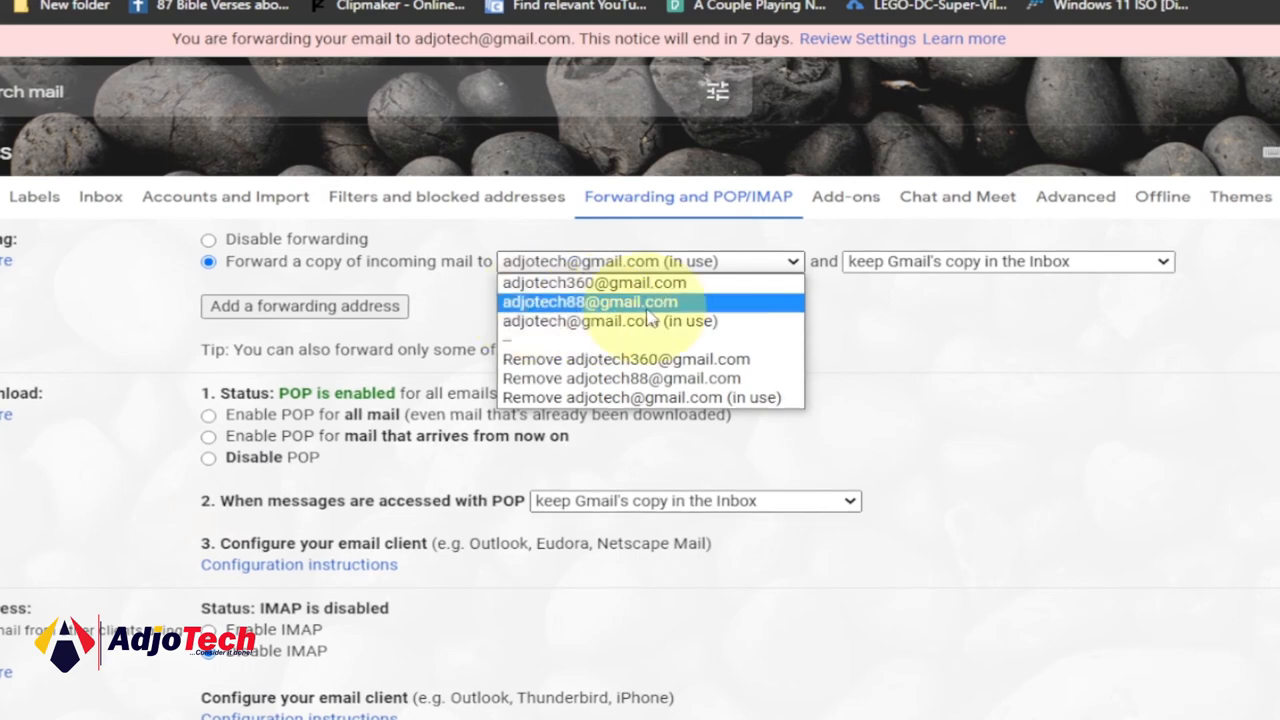
{"action": "mouse_move", "coordinate": [656, 310]}
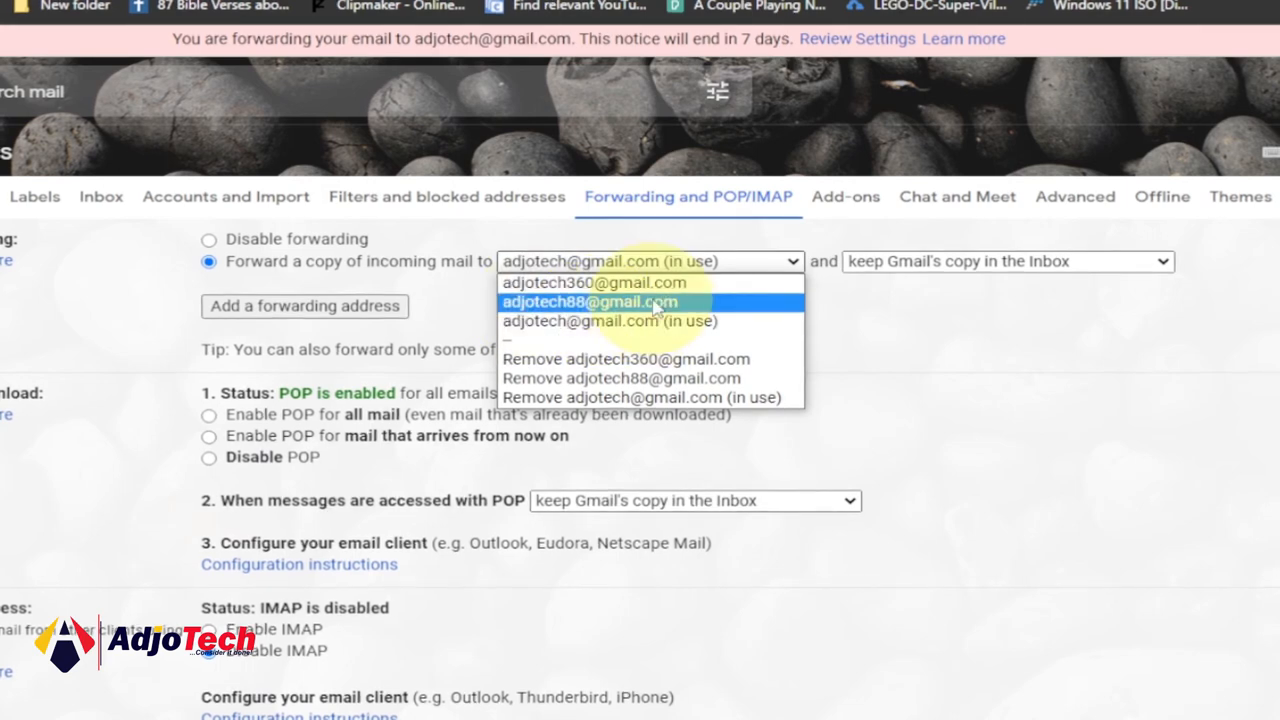
{"action": "left_click", "coordinate": [608, 320]}
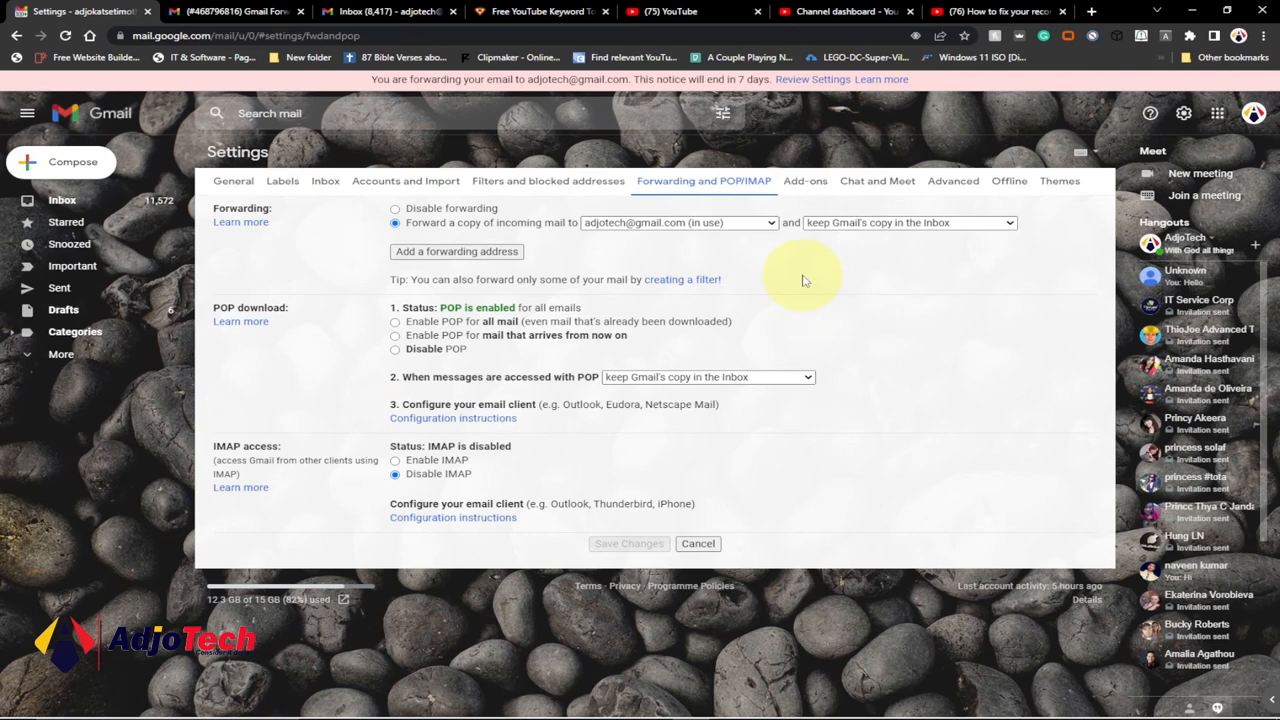
{"action": "left_click", "coordinate": [236, 12]}
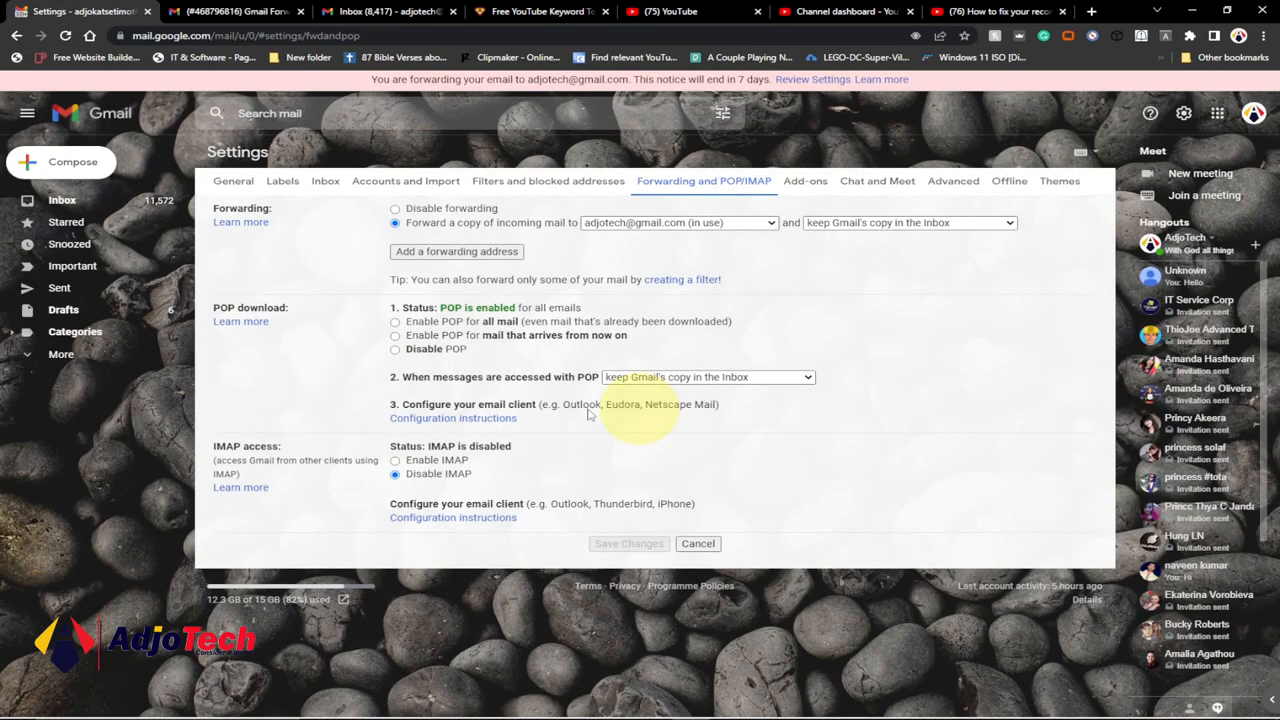
{"action": "mouse_move", "coordinate": [444, 524]}
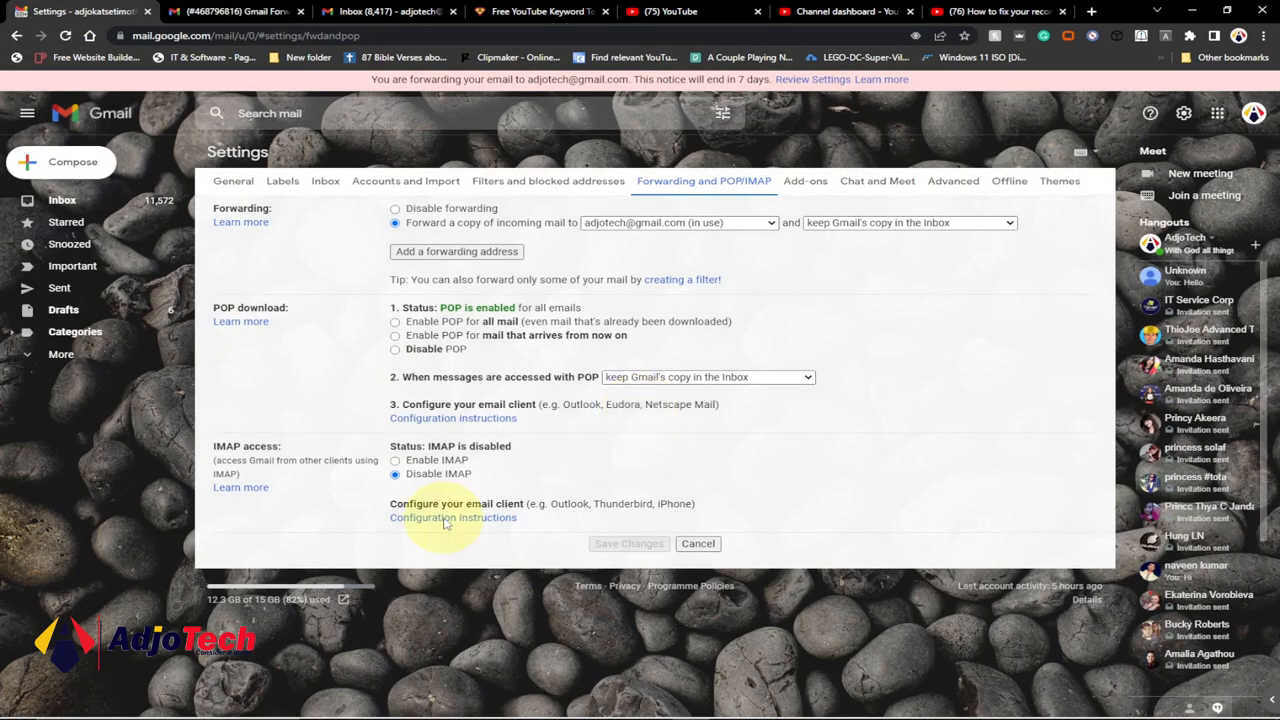
{"action": "mouse_move", "coordinate": [792, 444]}
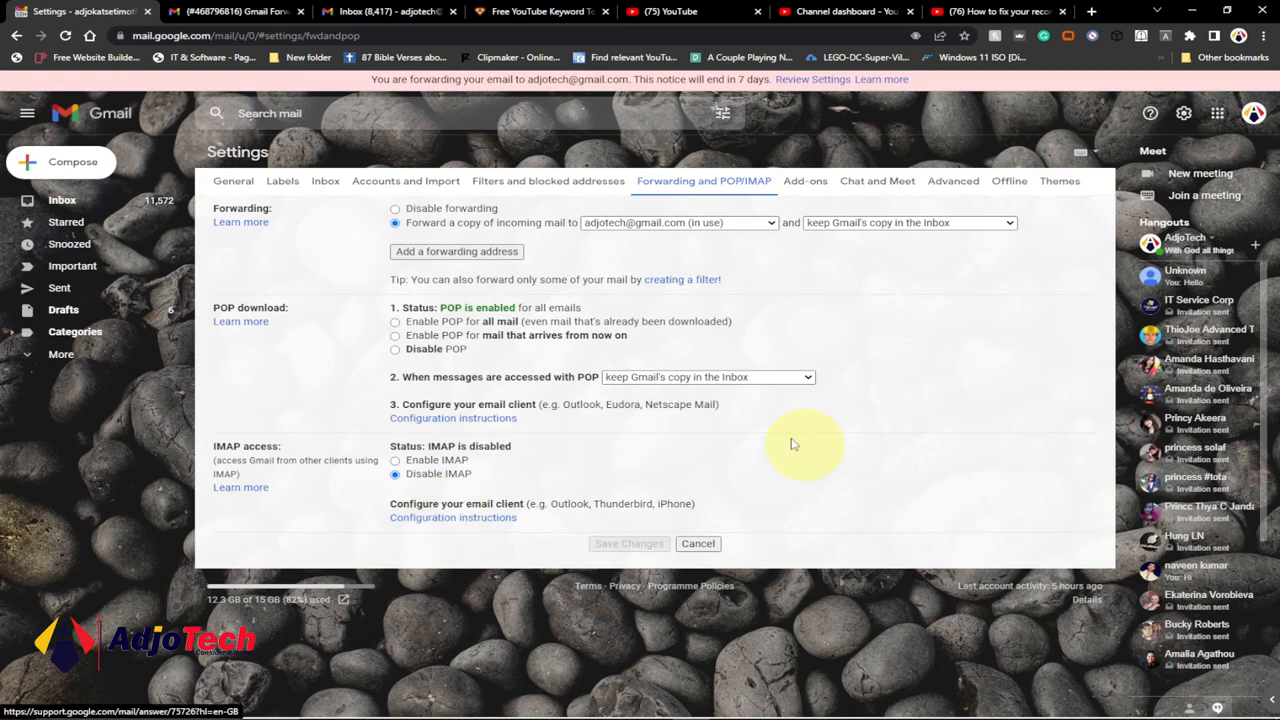
{"action": "mouse_move", "coordinate": [920, 390]}
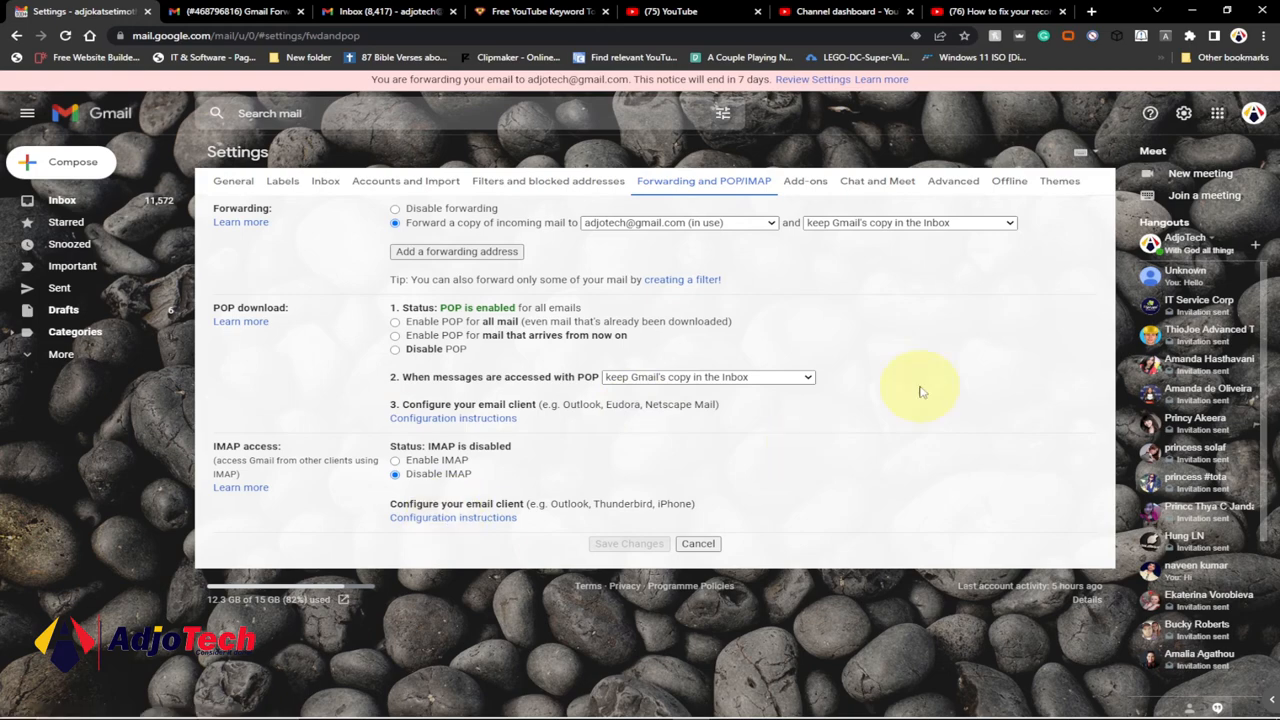
{"action": "left_click", "coordinate": [236, 12]}
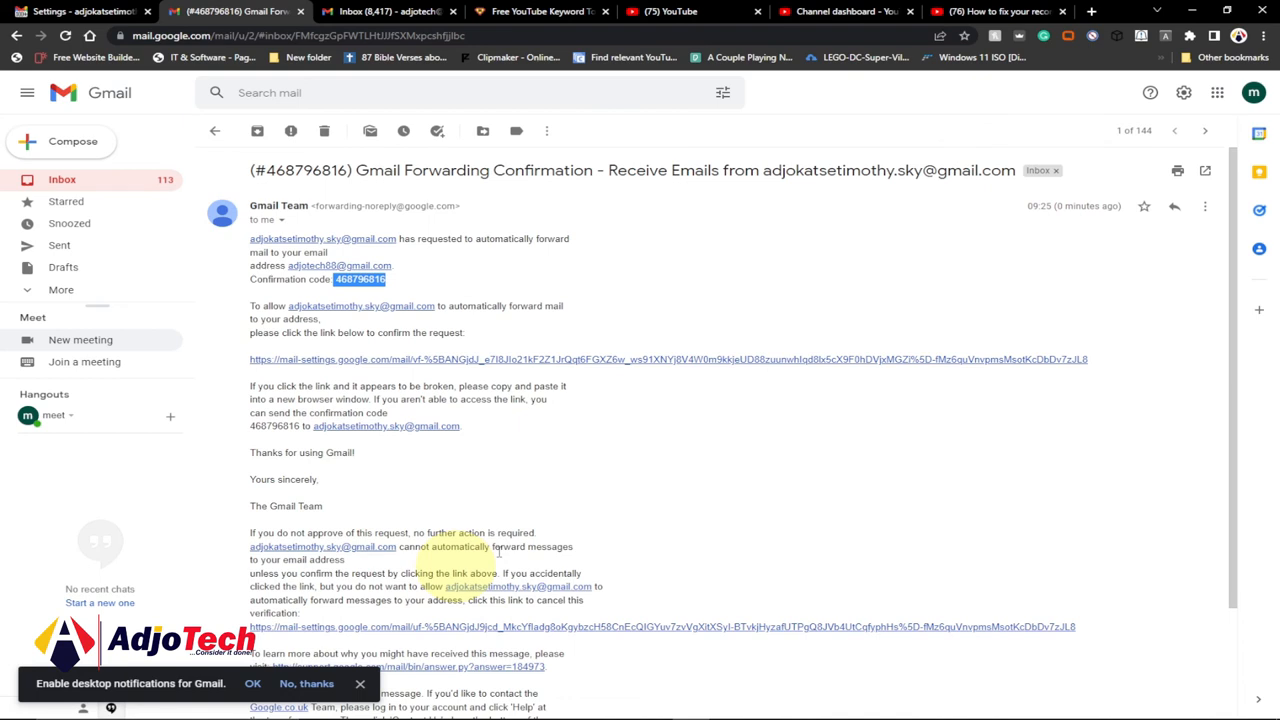
Scroll down the other account's inbox message list.
{"action": "scroll", "scroll_direction": "down", "scroll_amount": 3}
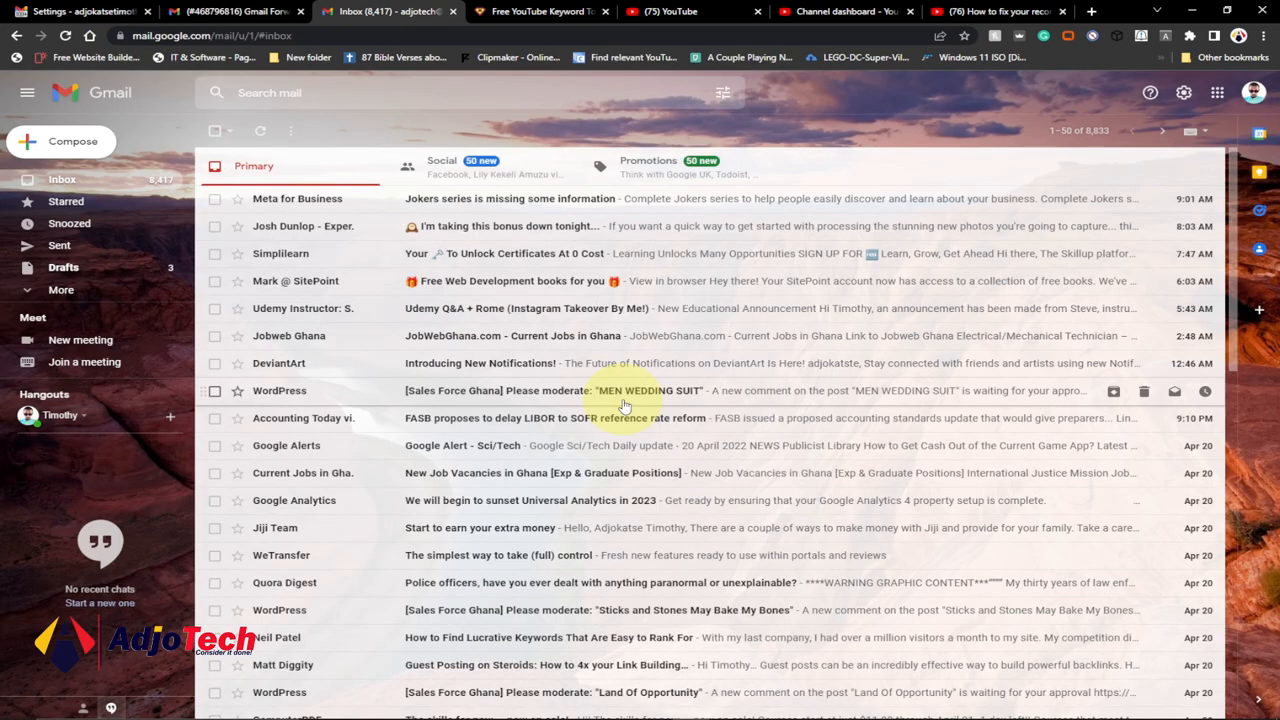
{"action": "mouse_move", "coordinate": [156, 68]}
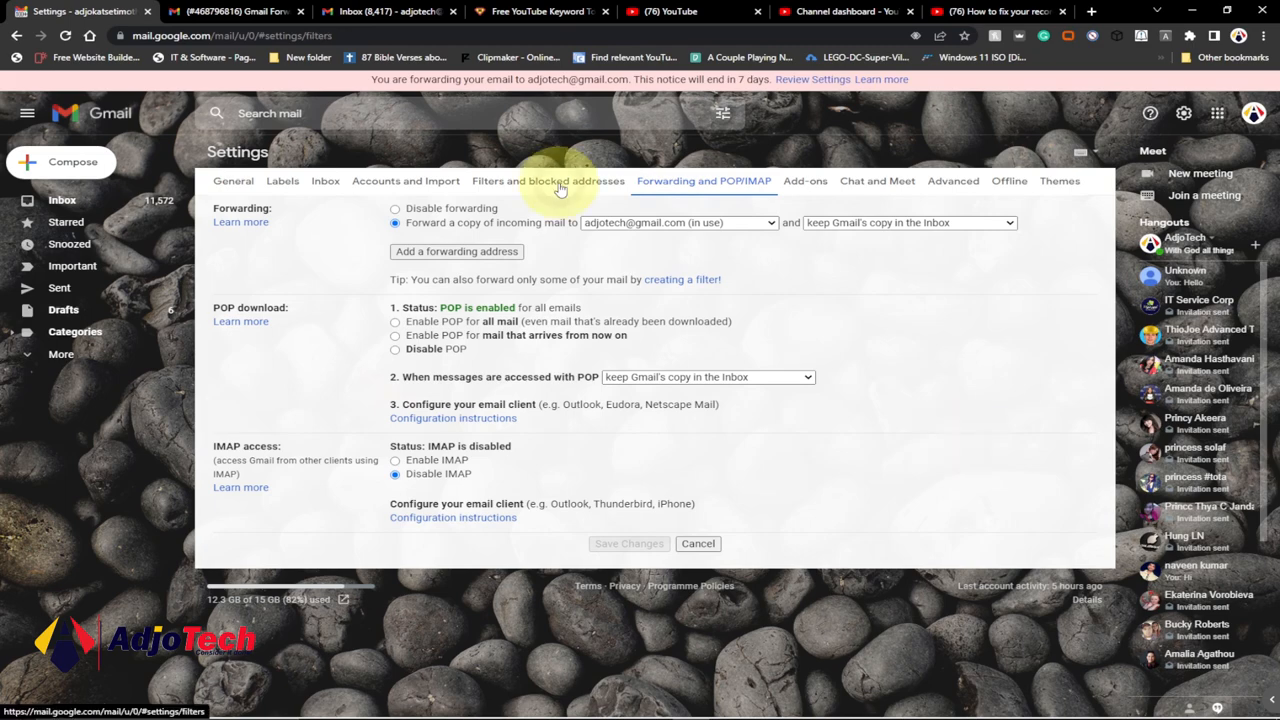
Go to the Filters and blocked addresses settings page.
{"action": "left_click", "coordinate": [548, 180]}
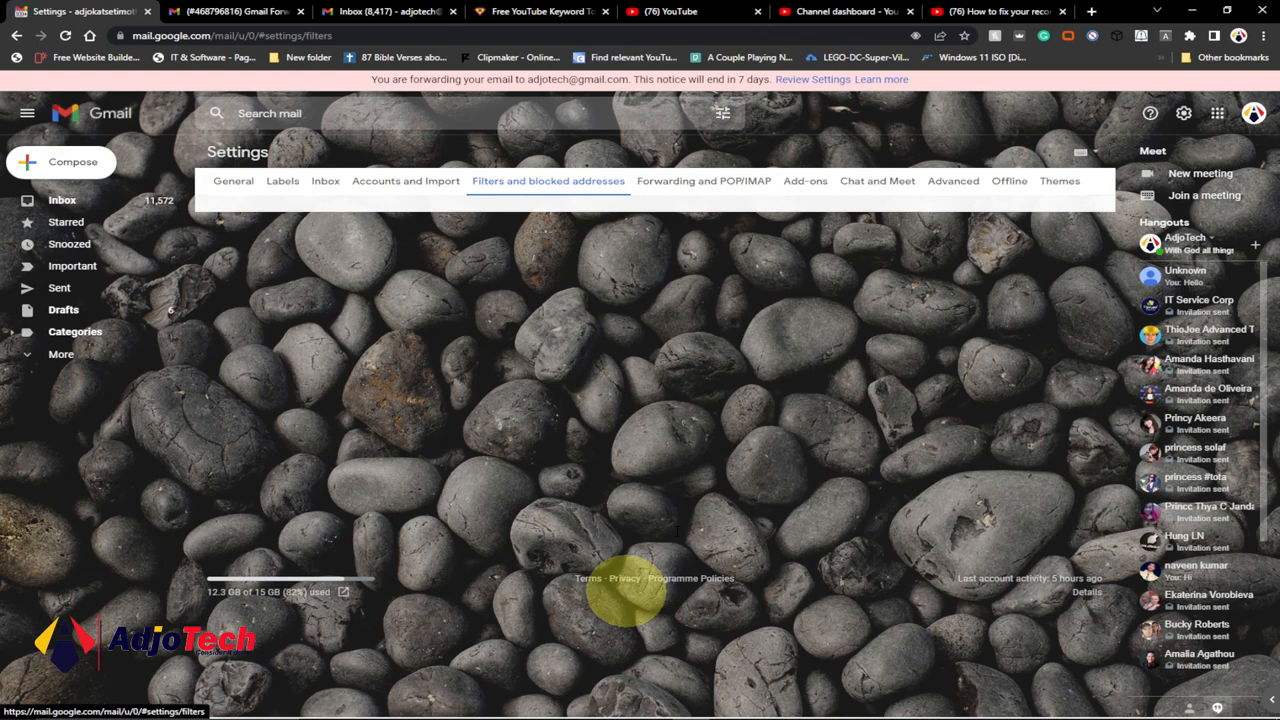